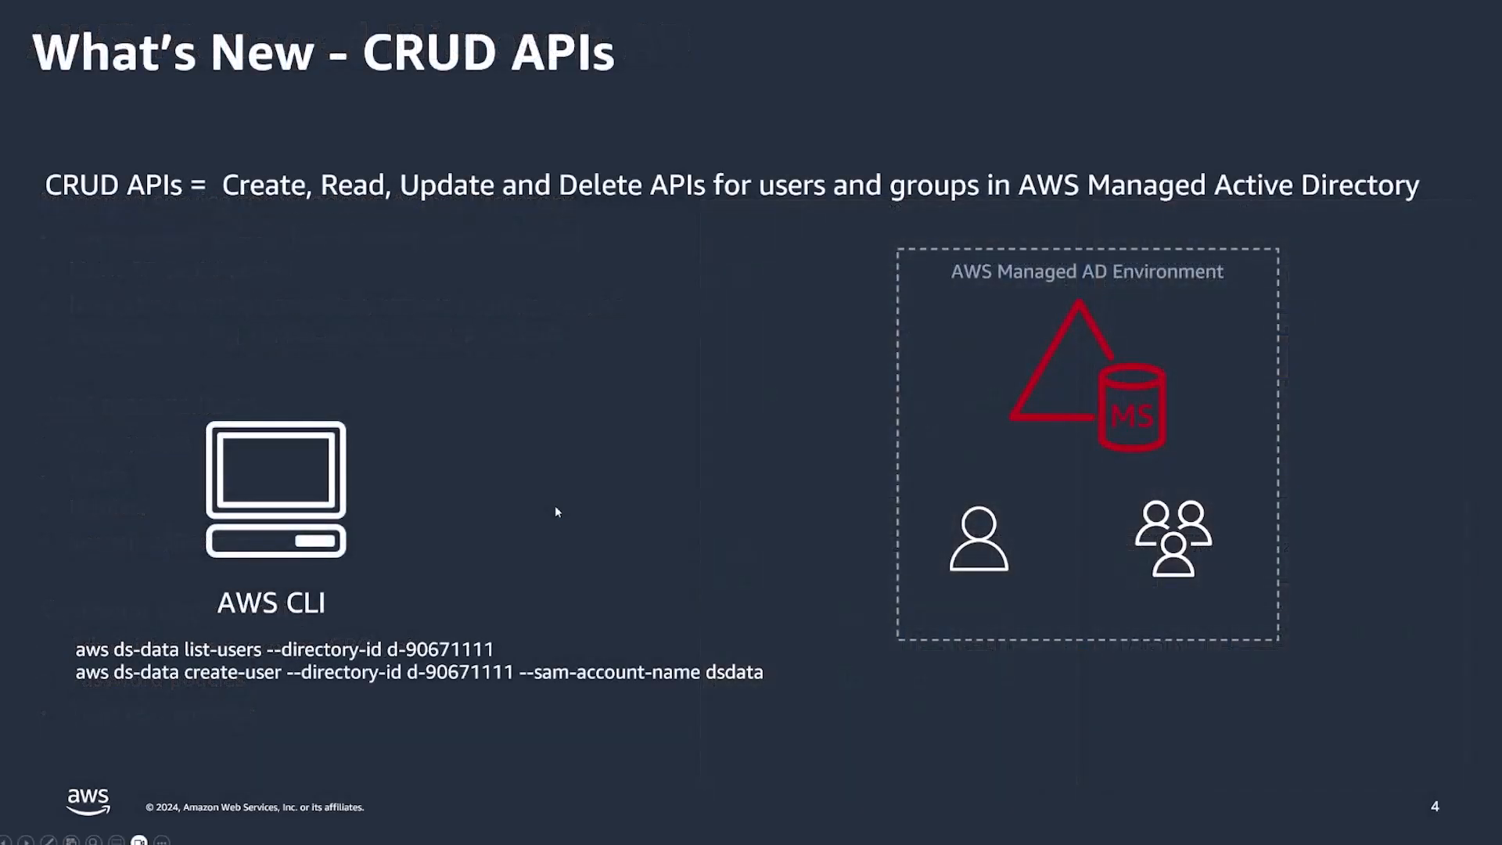
{"action": "mouse_move", "coordinate": [616, 428]}
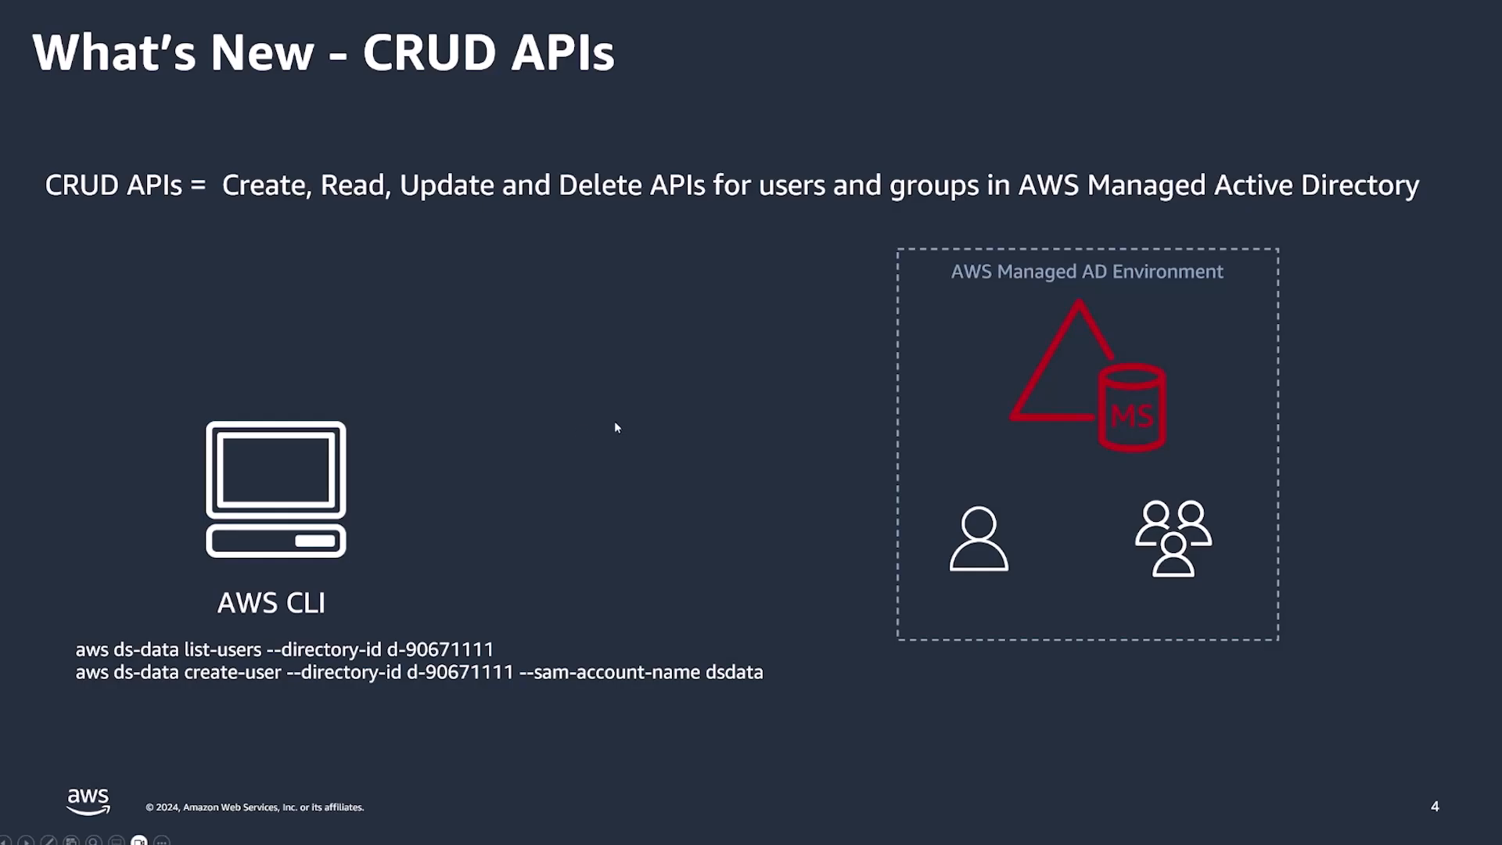
{"action": "mouse_move", "coordinate": [597, 418]}
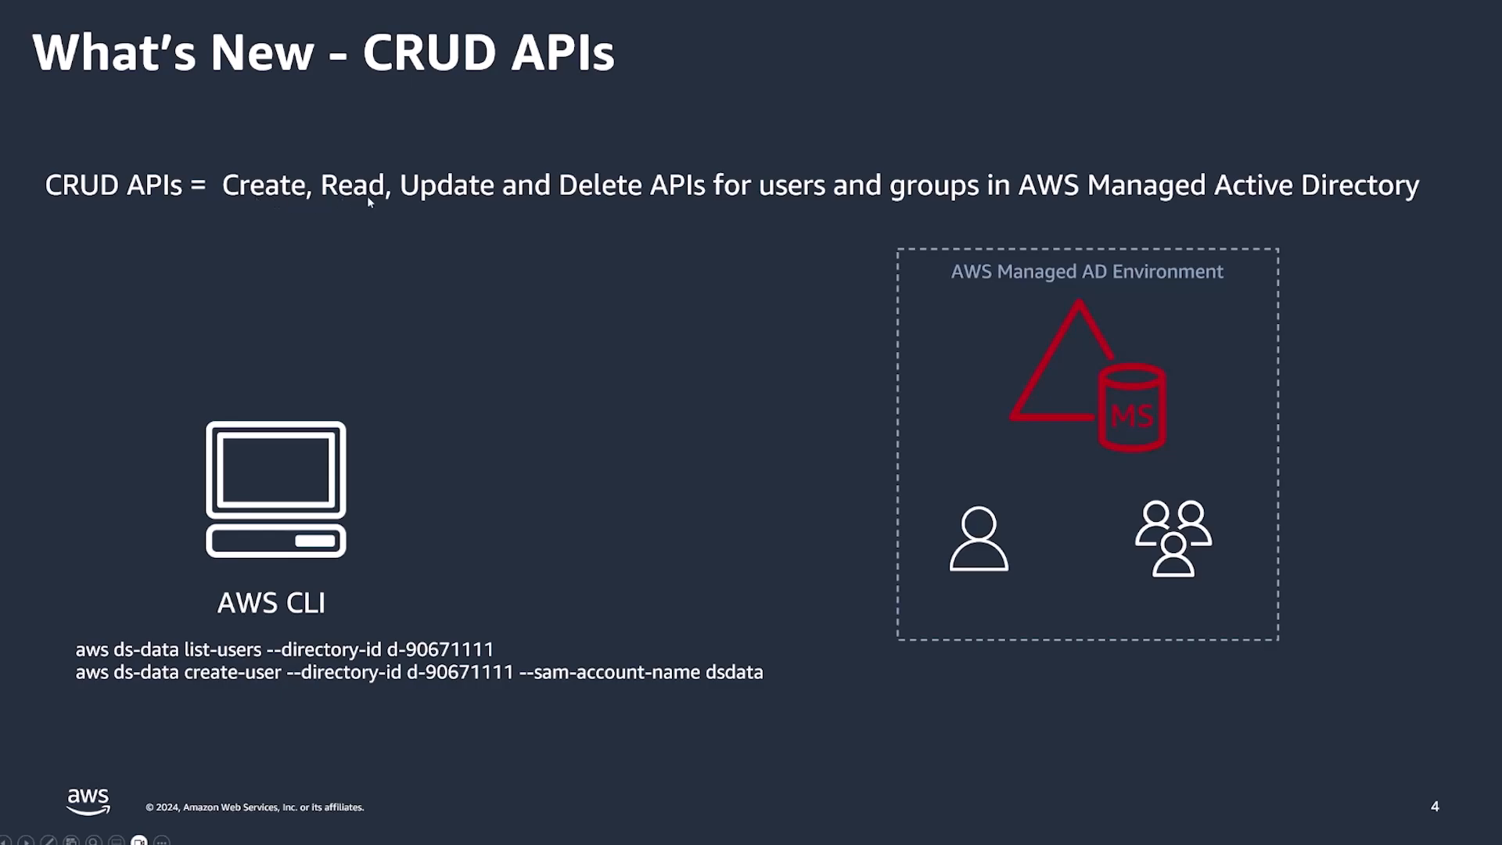
{"action": "mouse_move", "coordinate": [614, 199]}
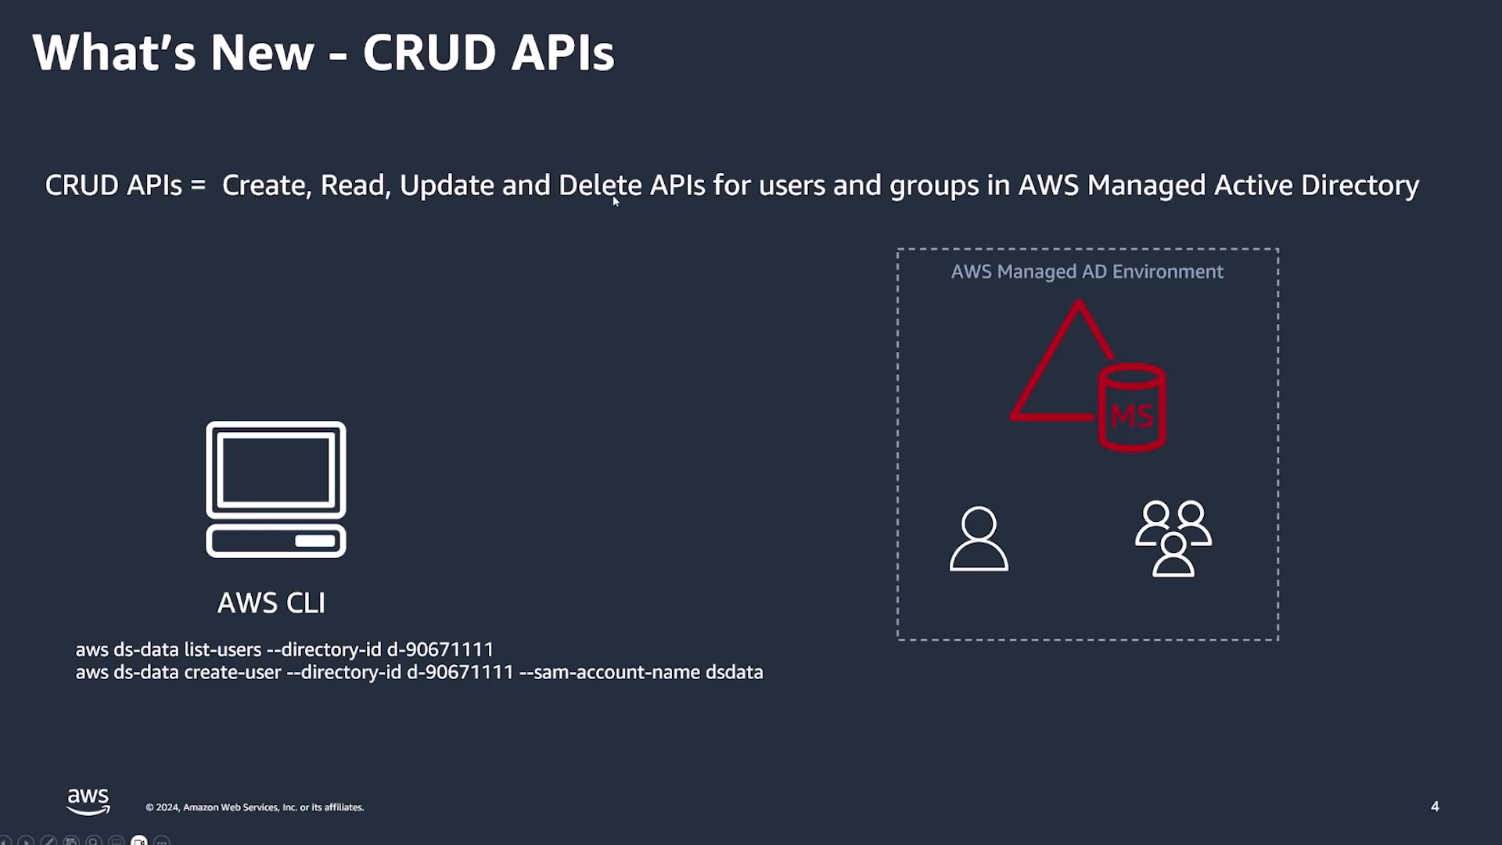
{"action": "mouse_move", "coordinate": [758, 191]}
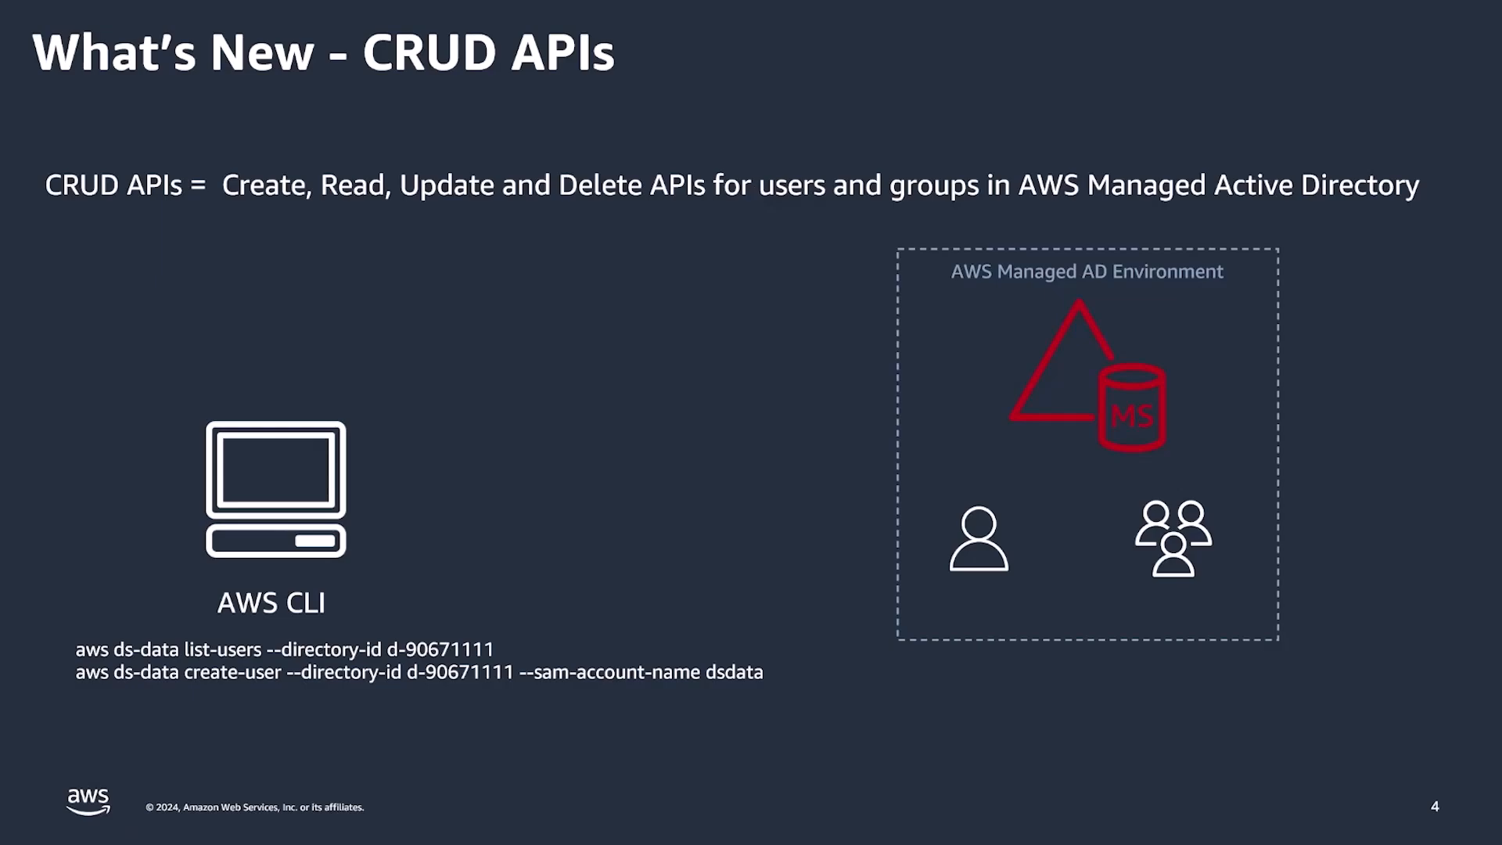
{"action": "mouse_move", "coordinate": [615, 485]}
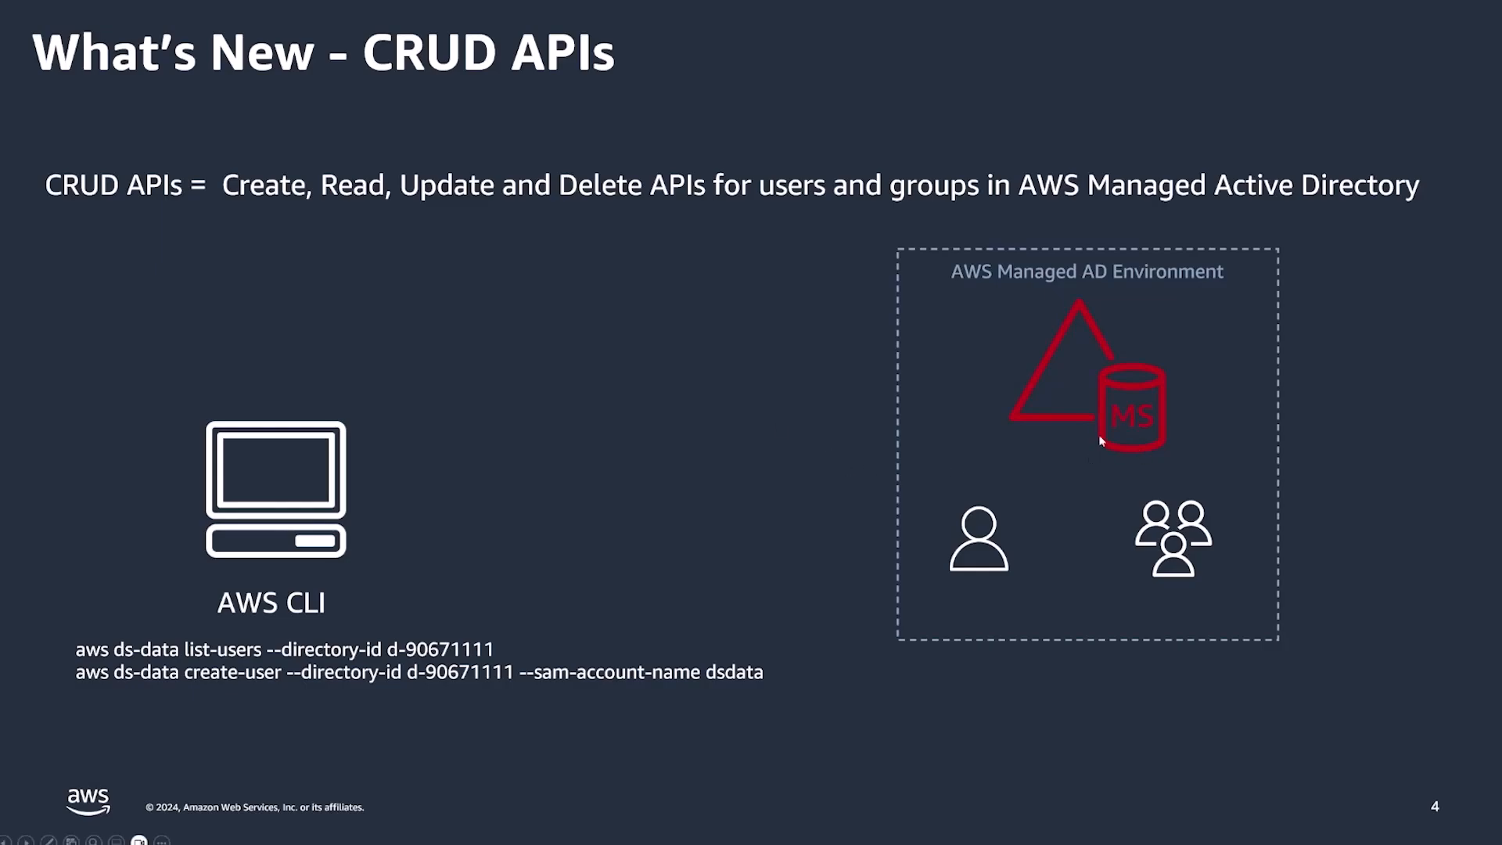
{"action": "mouse_move", "coordinate": [220, 570]}
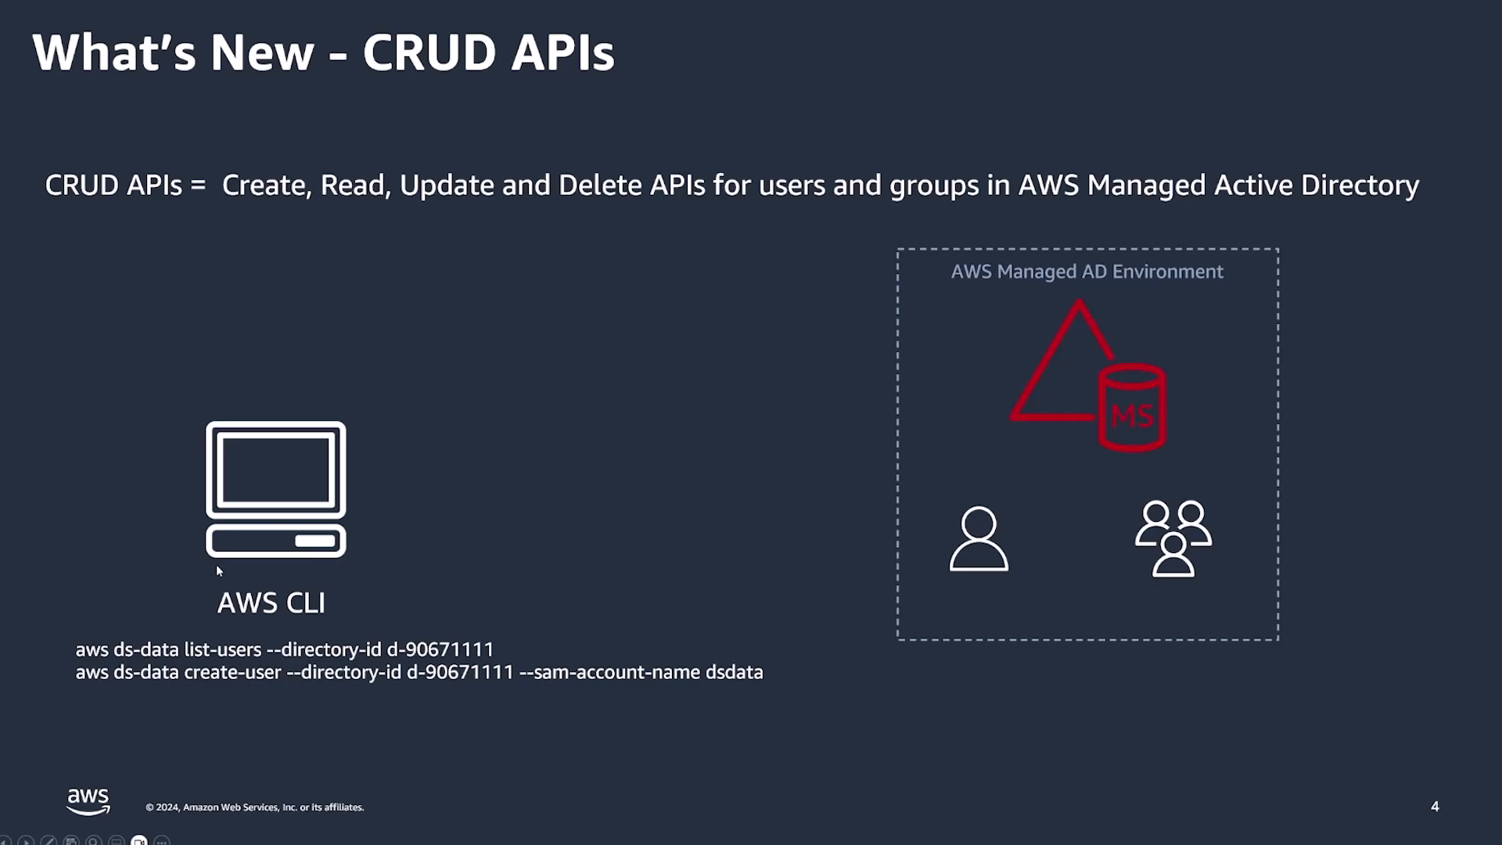
{"action": "mouse_move", "coordinate": [425, 632]}
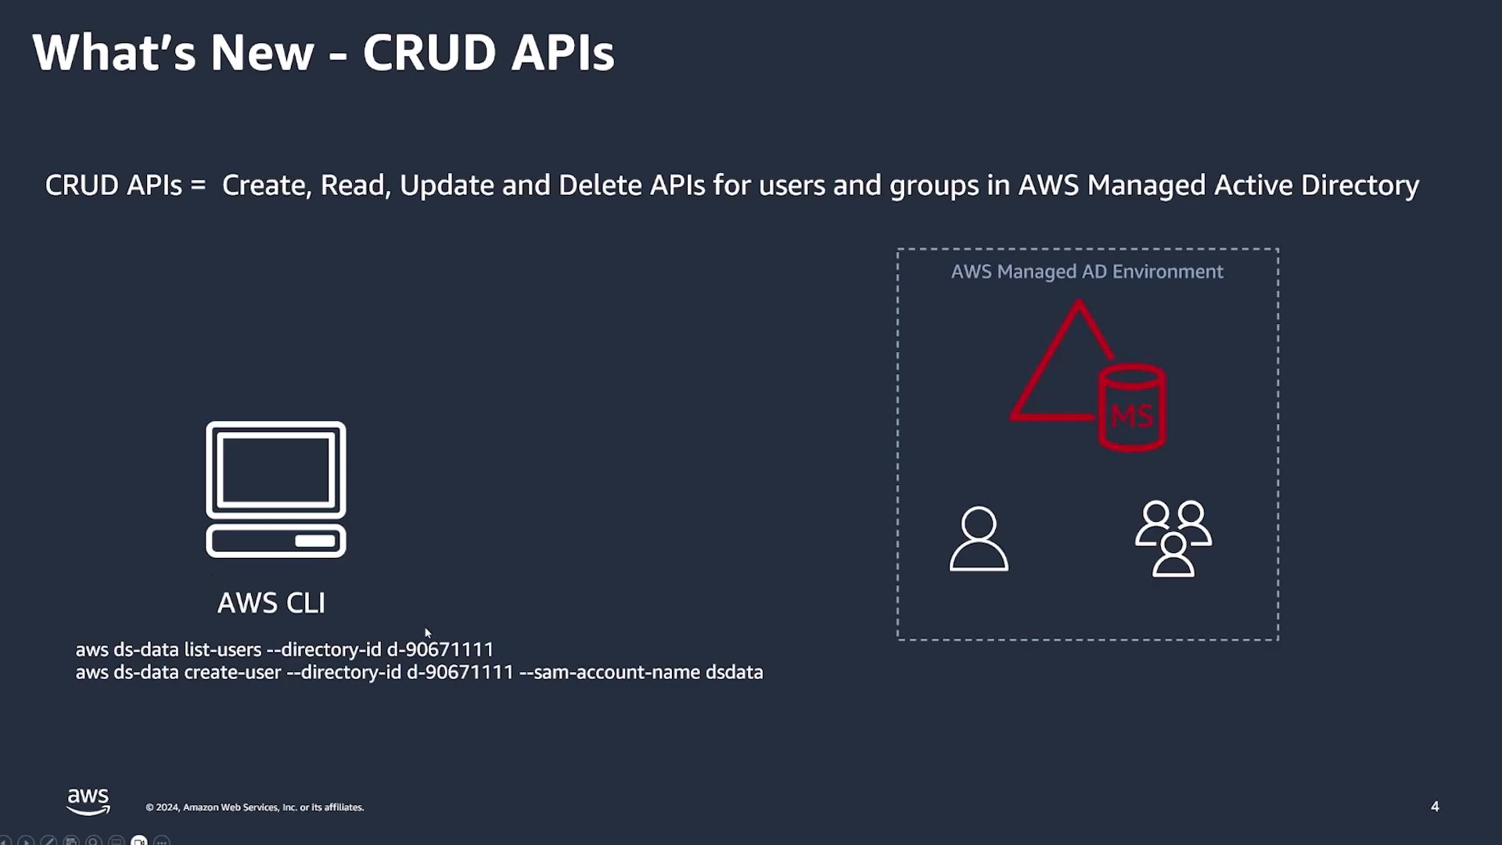
{"action": "mouse_move", "coordinate": [119, 644]}
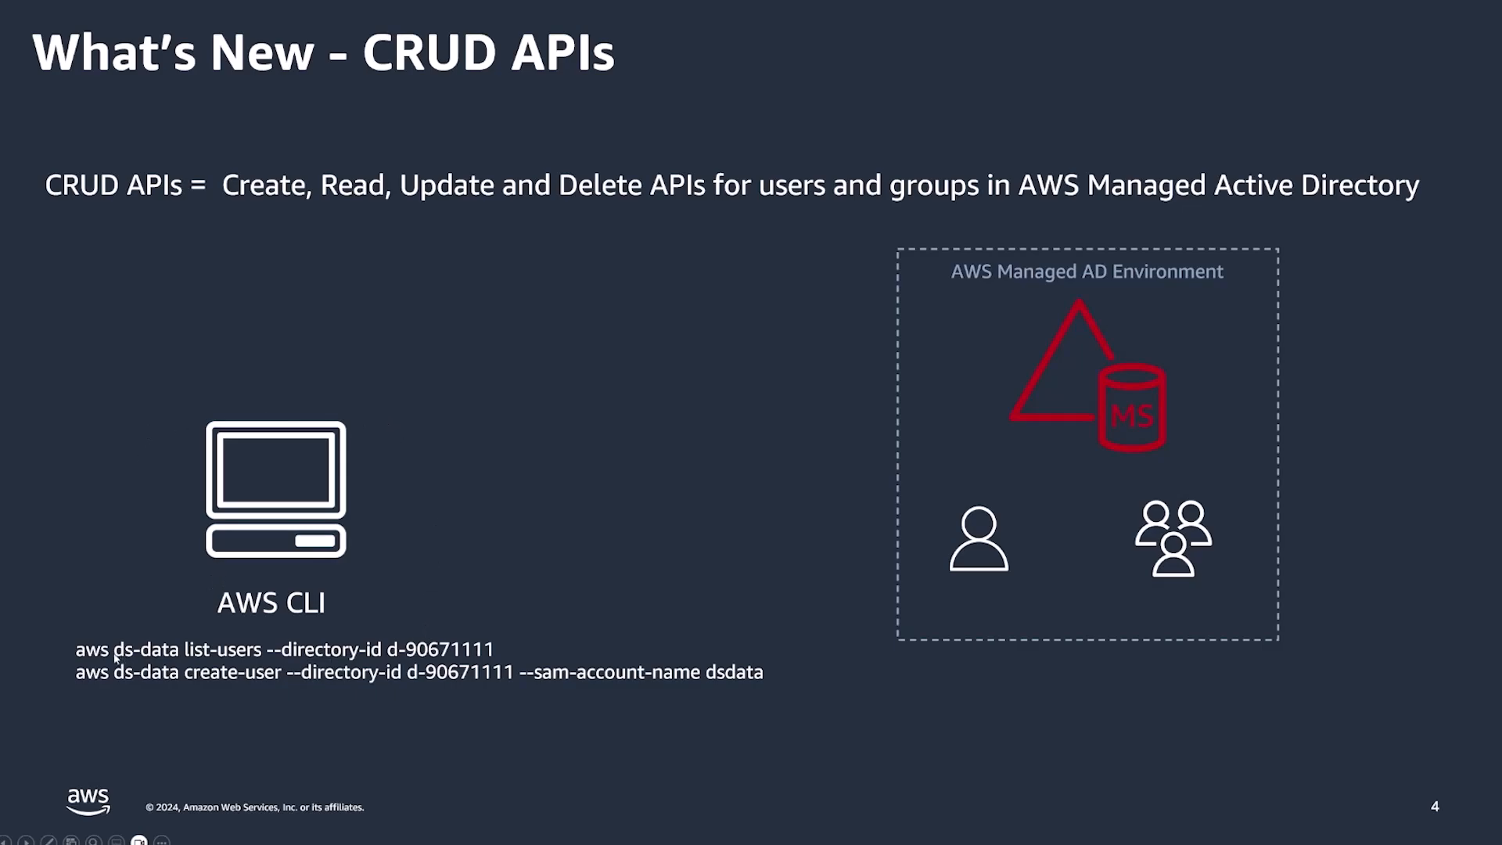
{"action": "mouse_move", "coordinate": [169, 650]}
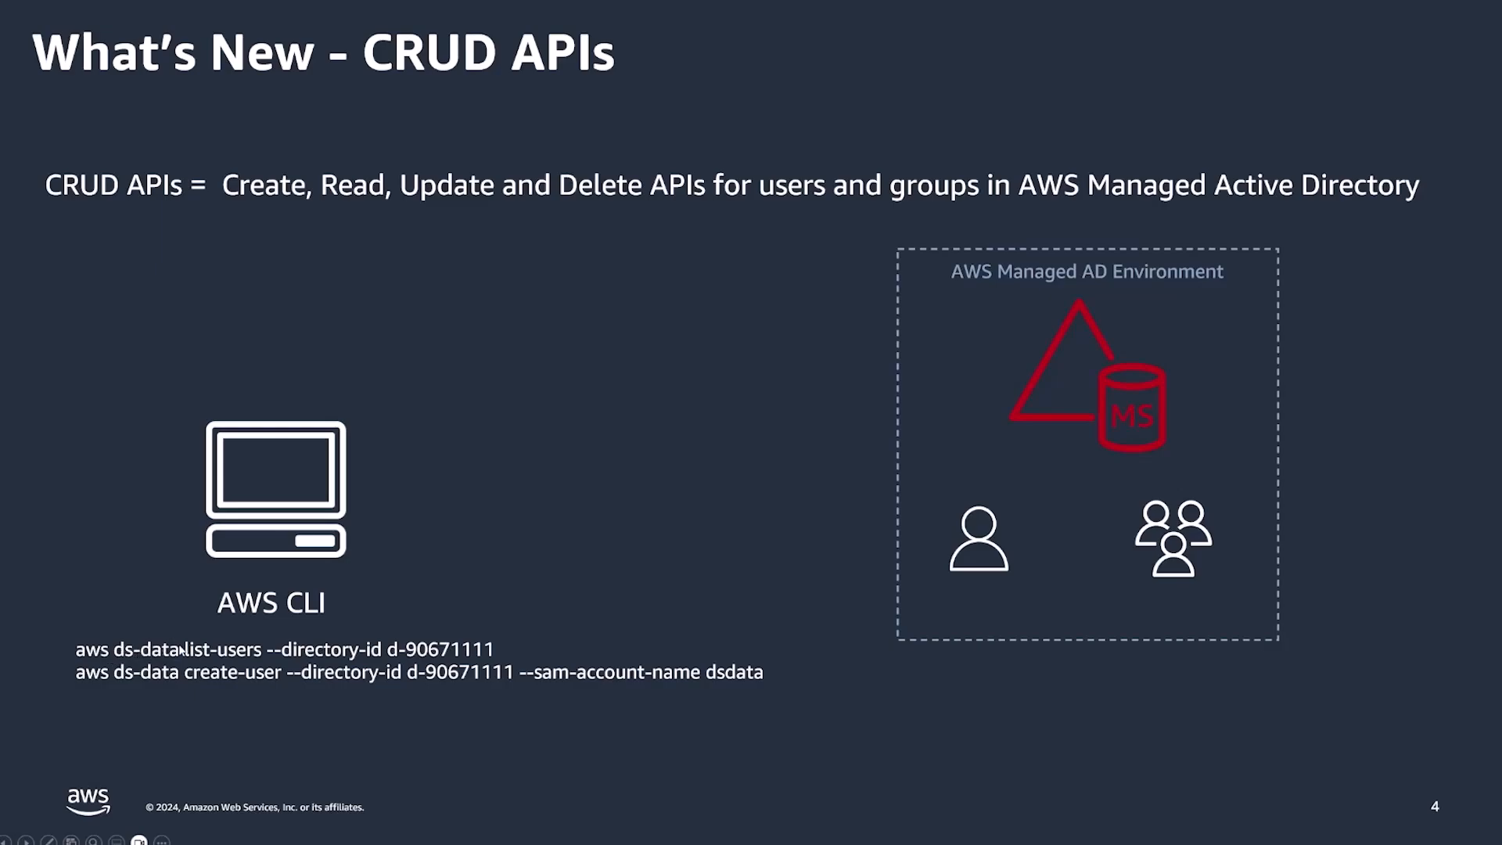
{"action": "mouse_move", "coordinate": [160, 663]}
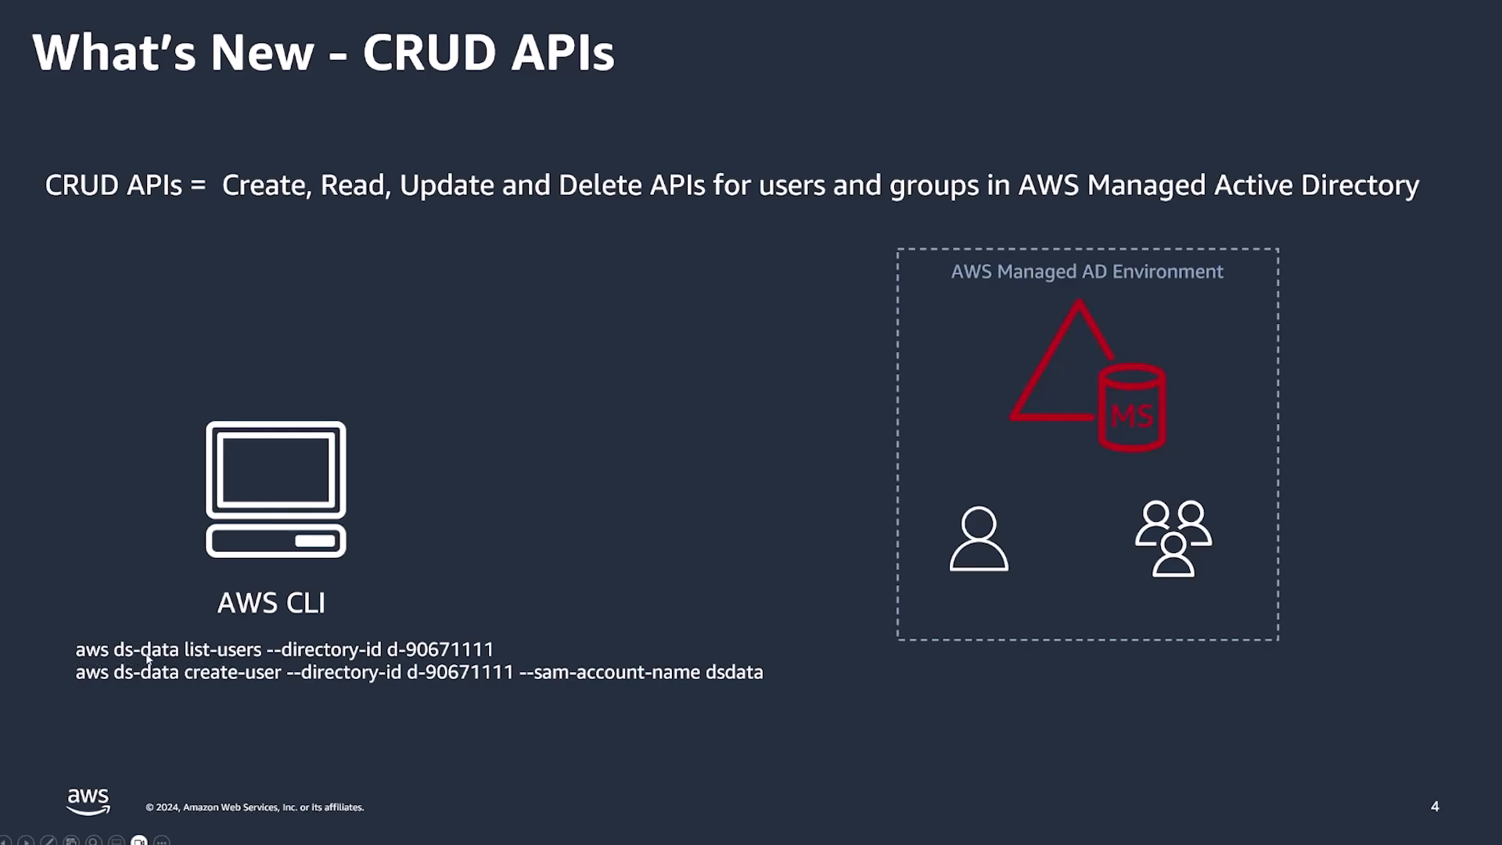
{"action": "mouse_move", "coordinate": [523, 648]}
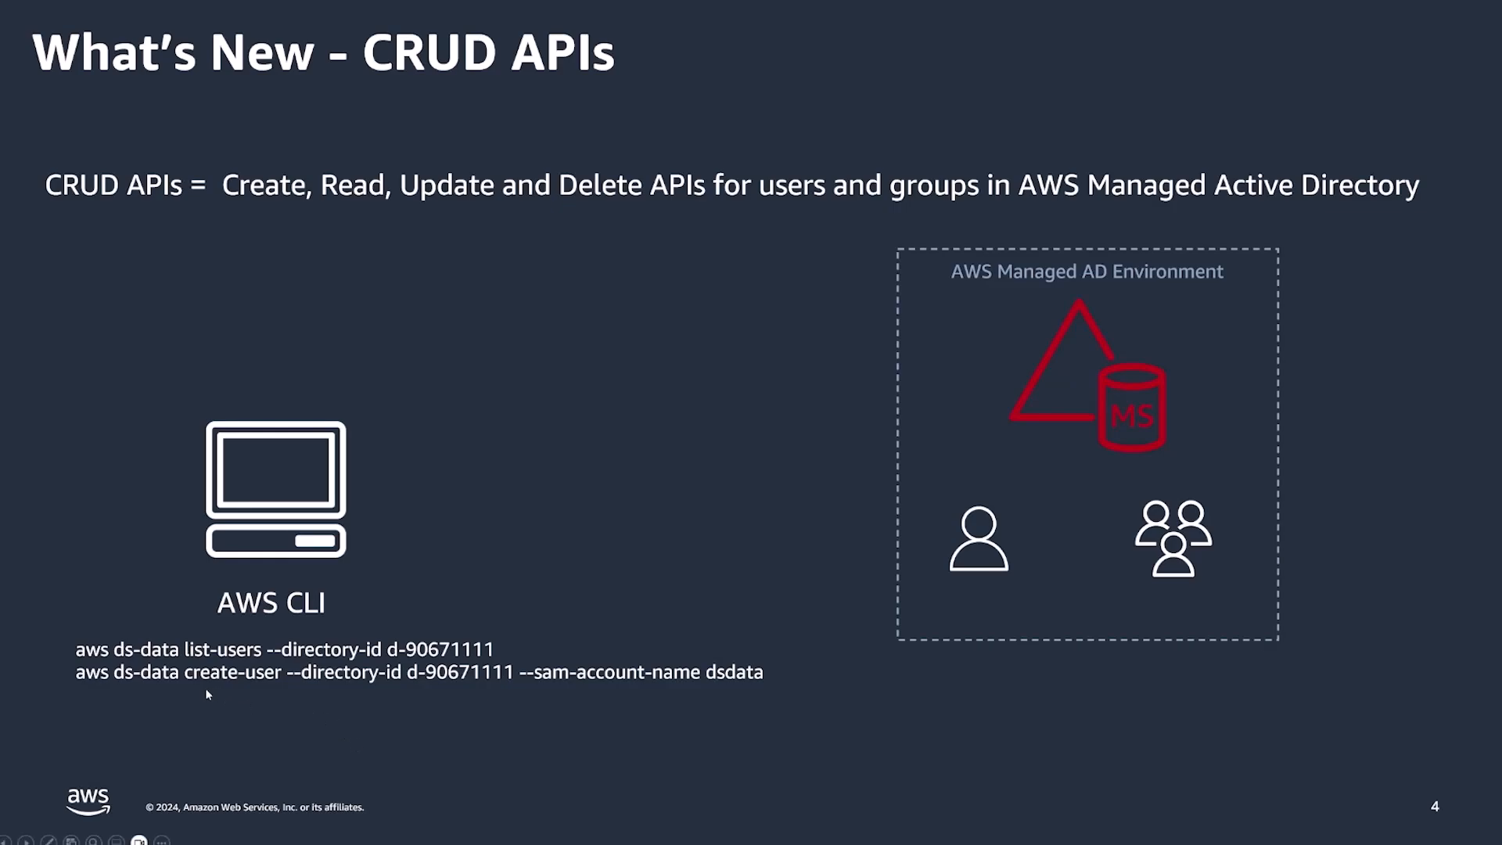
{"action": "mouse_move", "coordinate": [231, 685]}
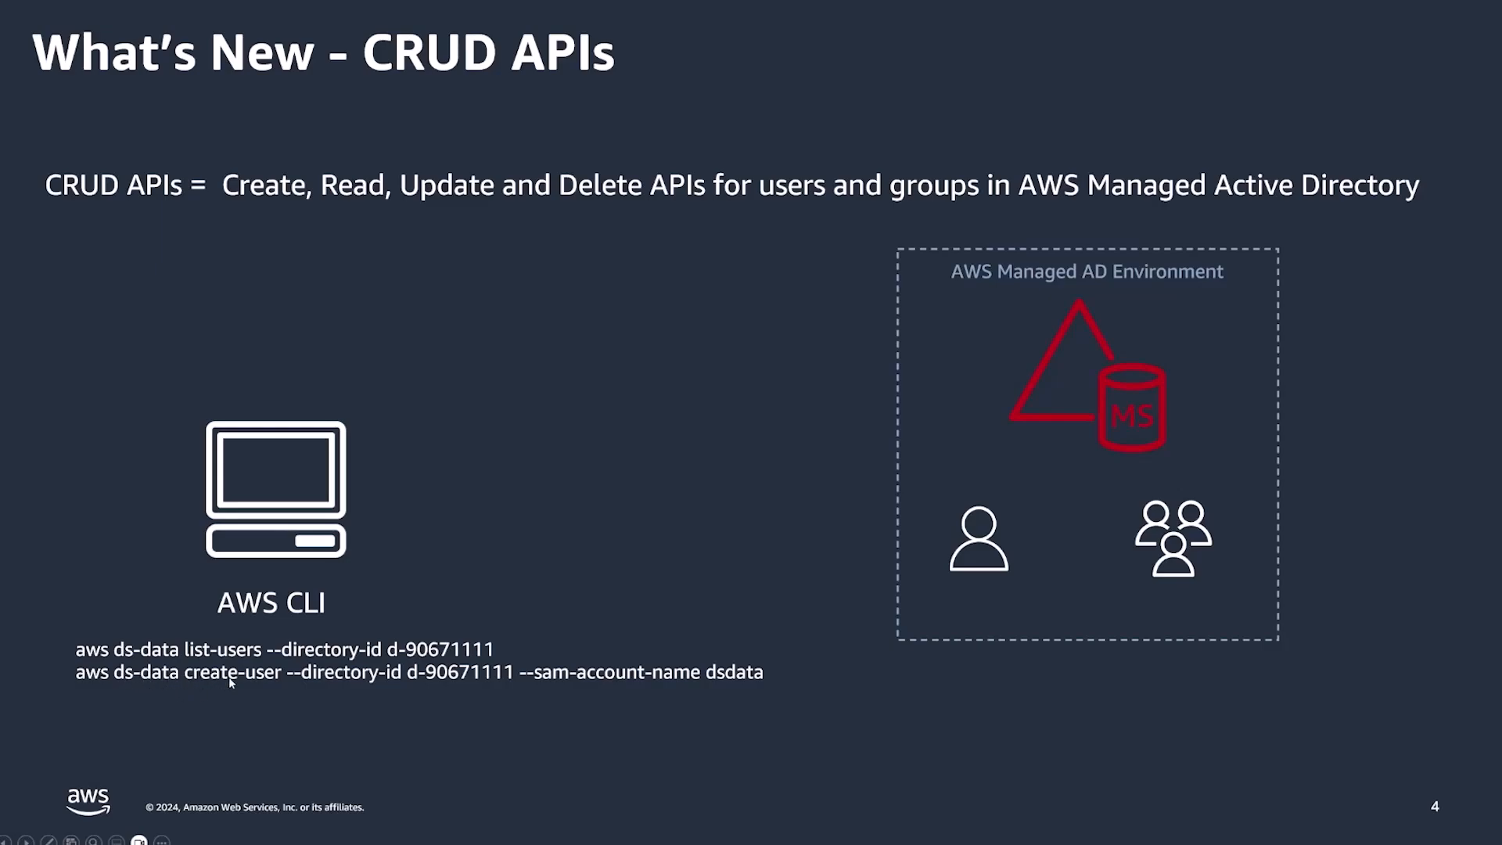
{"action": "mouse_move", "coordinate": [506, 521]}
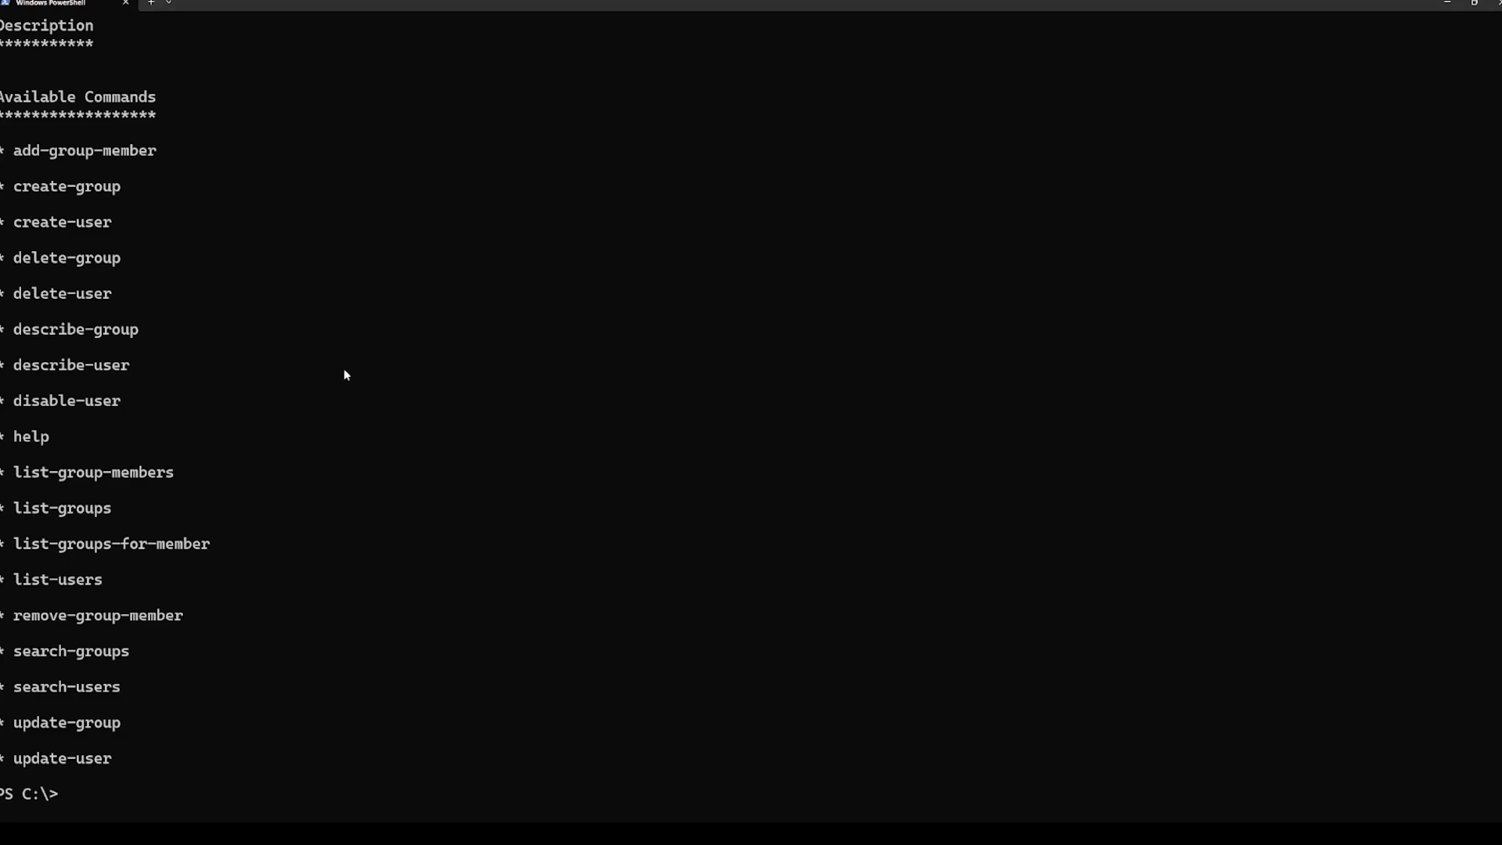
{"action": "mouse_move", "coordinate": [265, 190]}
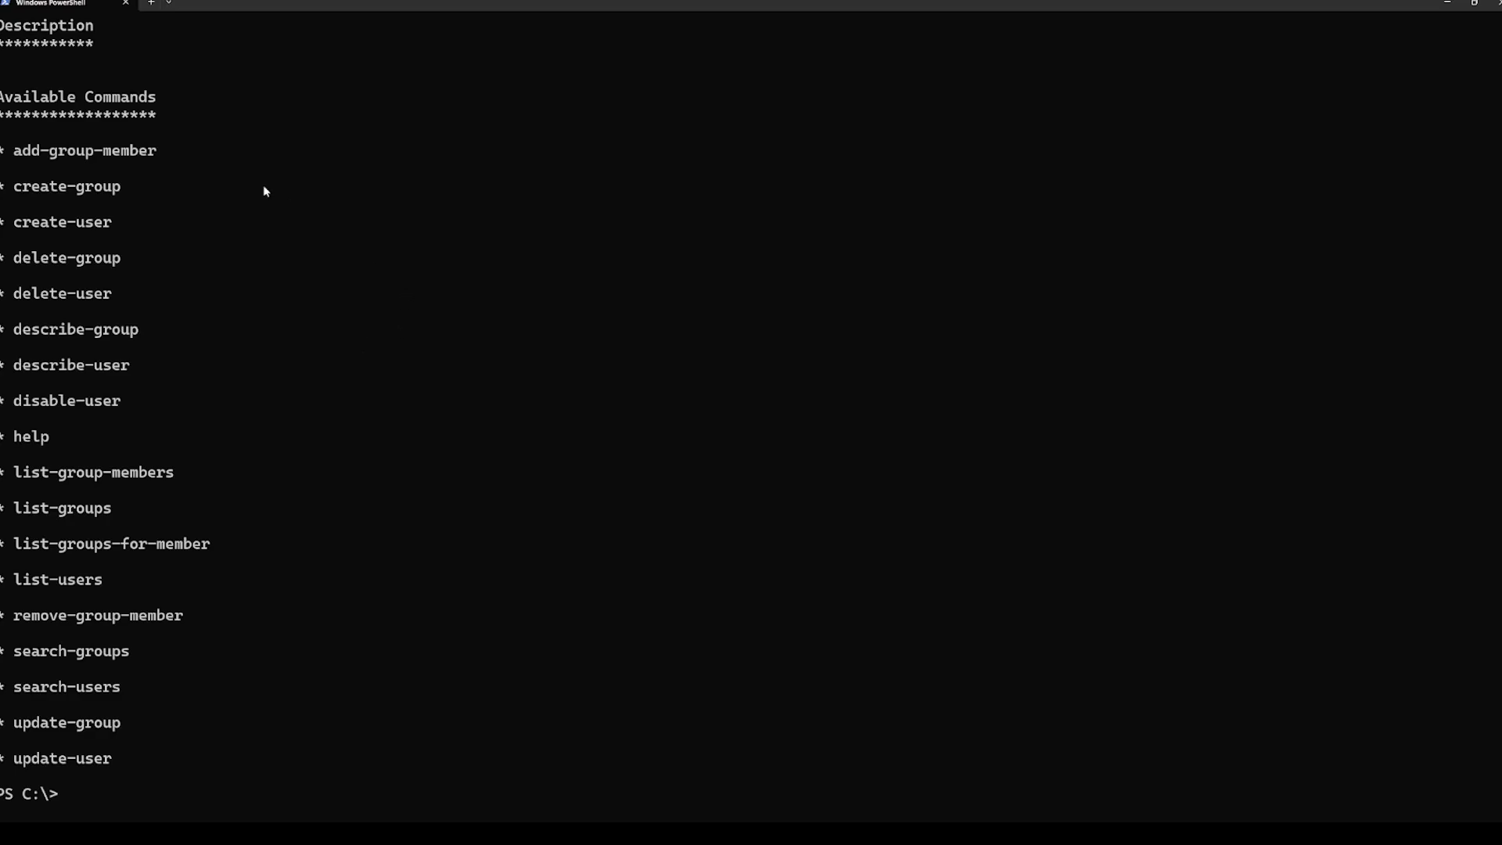
{"action": "mouse_move", "coordinate": [177, 169]}
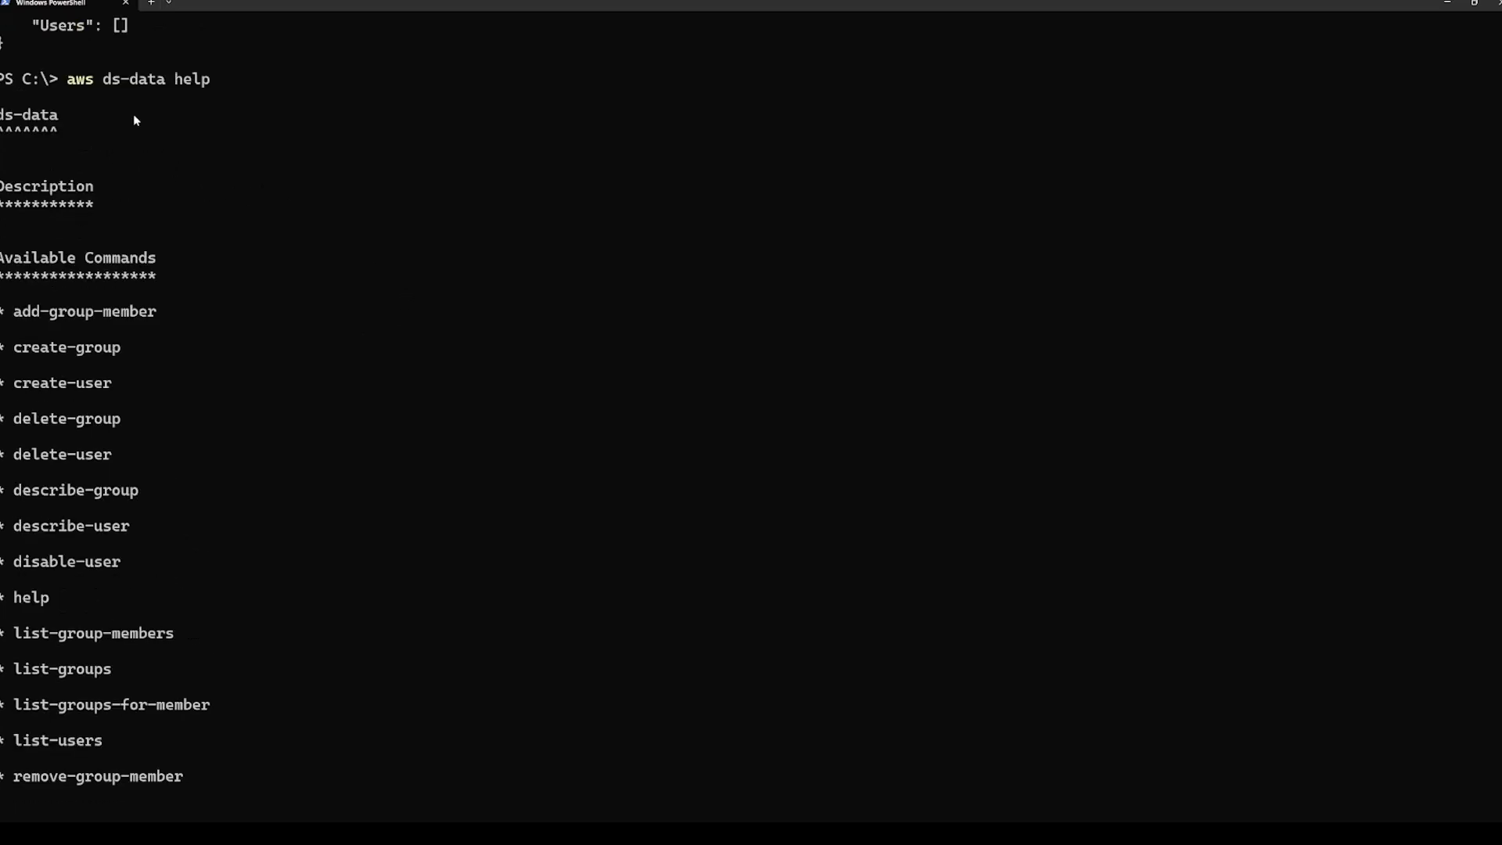
{"action": "mouse_move", "coordinate": [225, 95]}
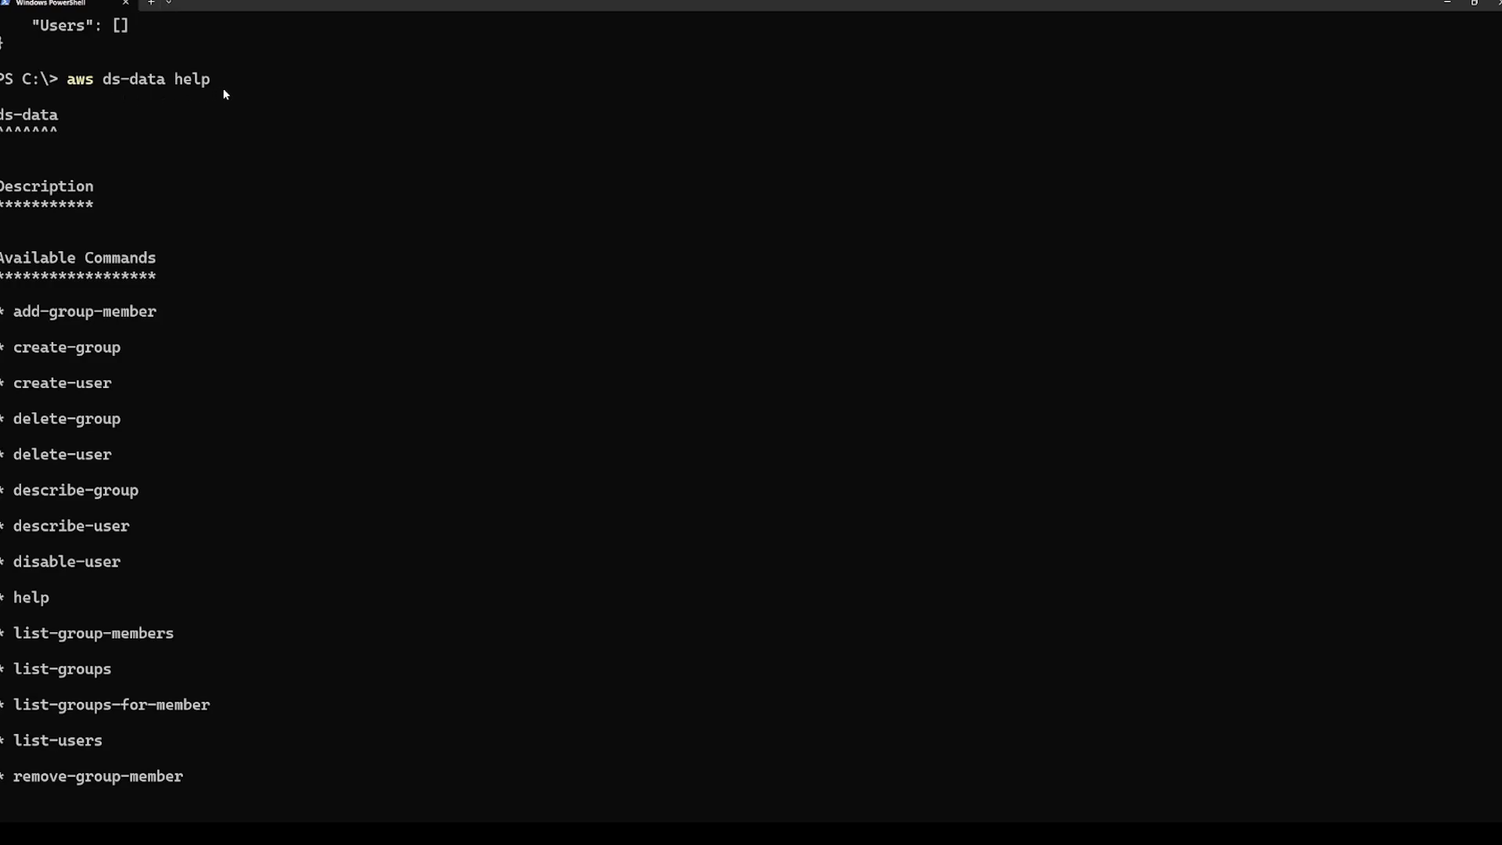
{"action": "mouse_move", "coordinate": [198, 180]}
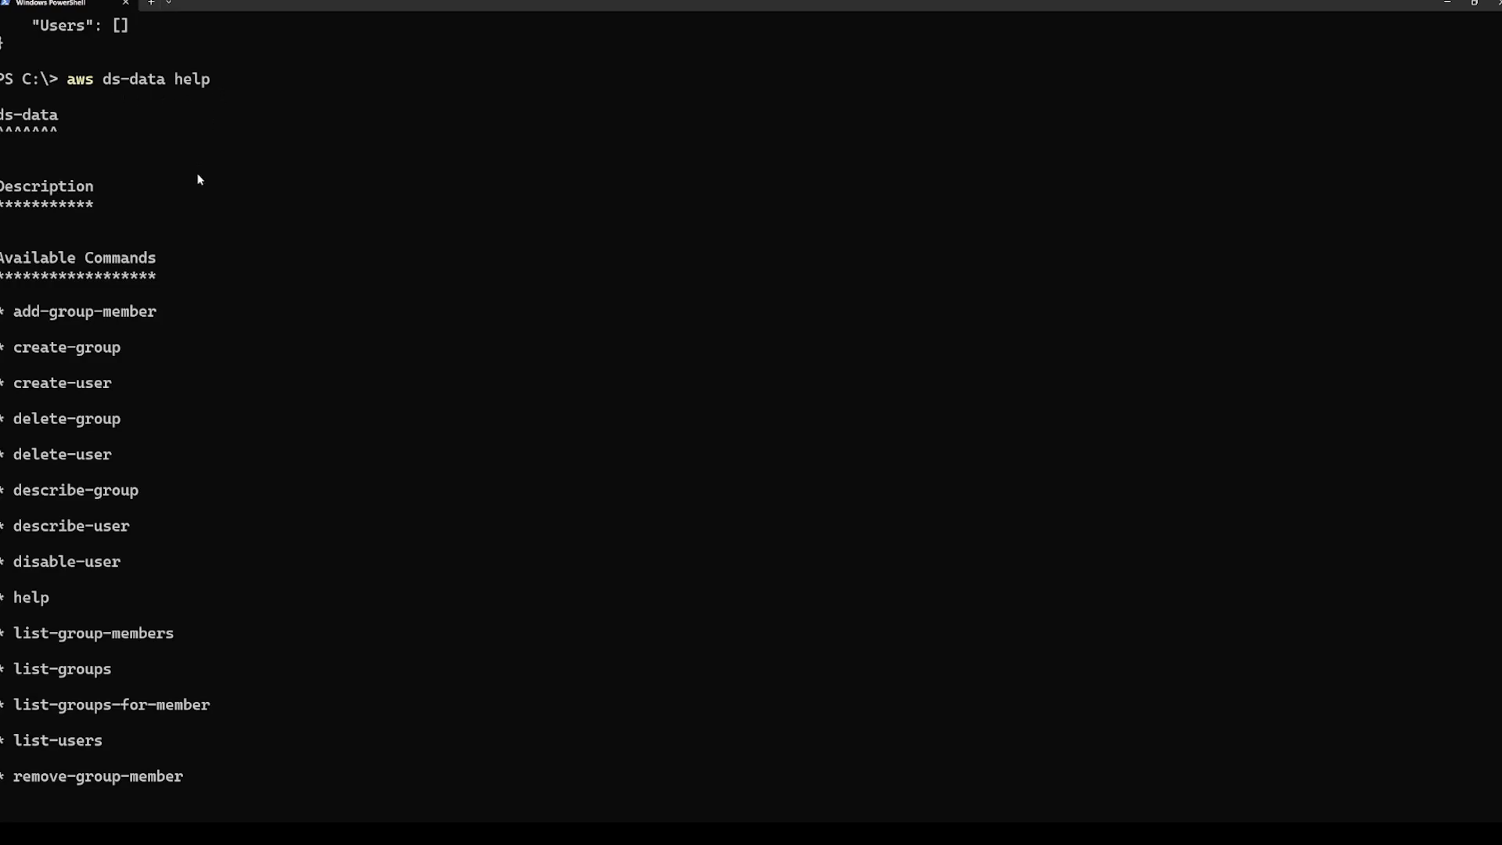
- Run ds-data search-users on directory d-9067b6fa11 for 'dsdata' by samAccountName, returning no users
{"action": "scroll", "scroll_direction": "down", "scroll_amount": 3}
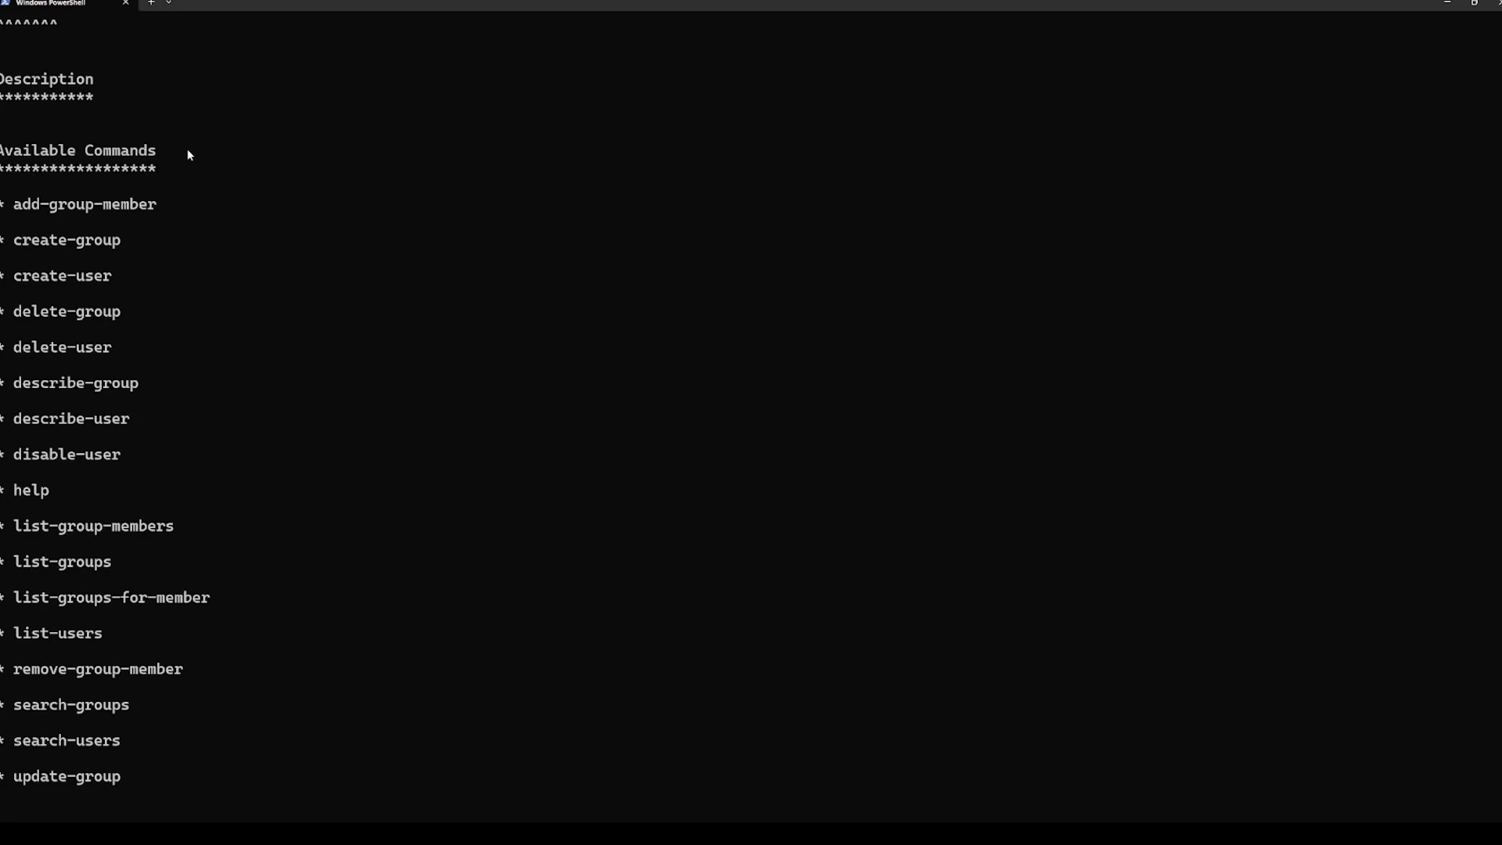
{"action": "scroll", "scroll_direction": "down", "scroll_amount": 3}
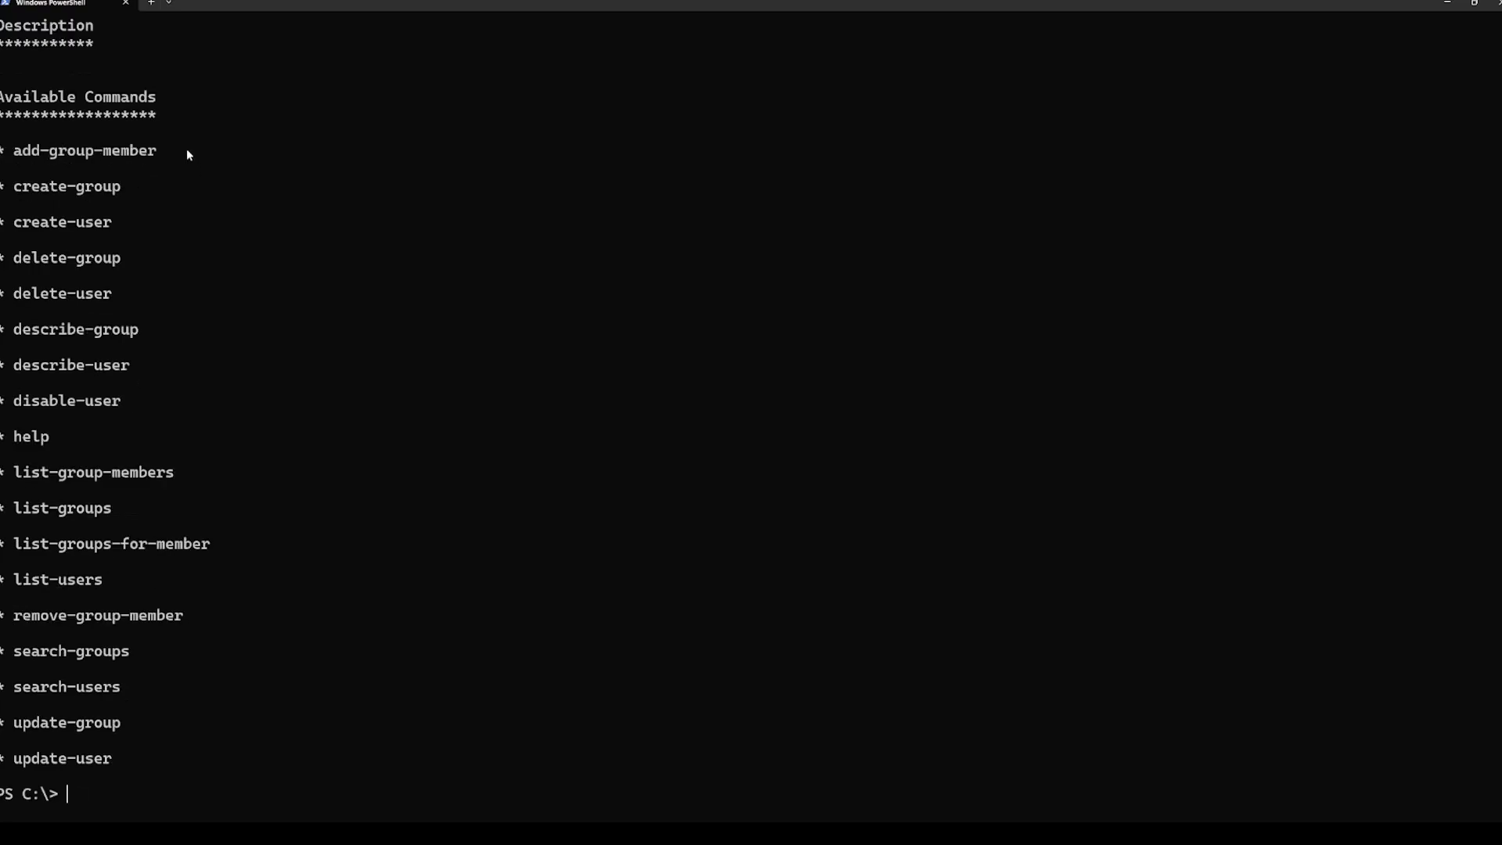
{"action": "mouse_move", "coordinate": [140, 168]}
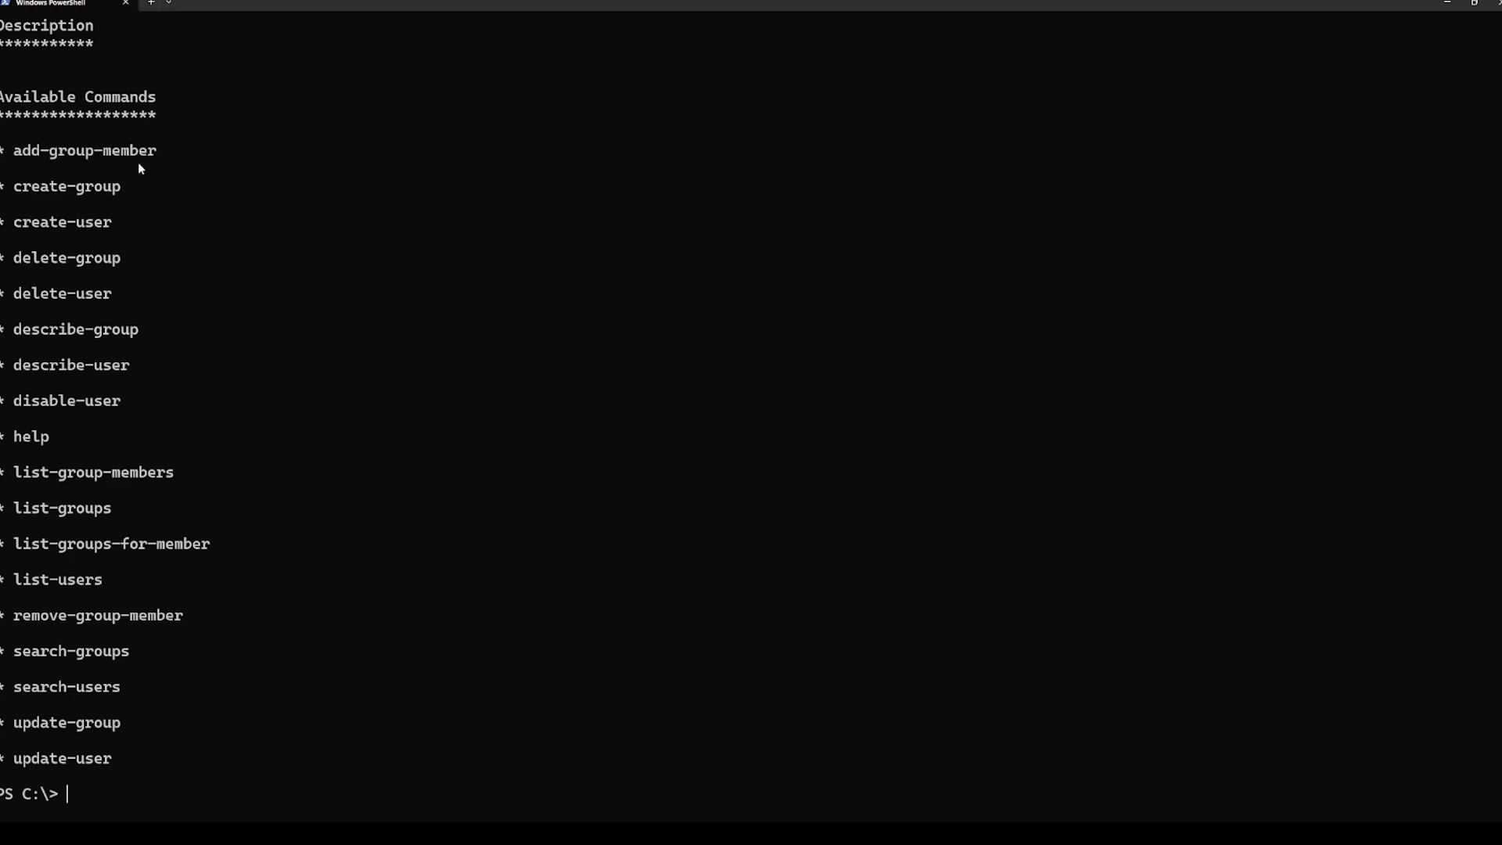
{"action": "mouse_move", "coordinate": [135, 169]}
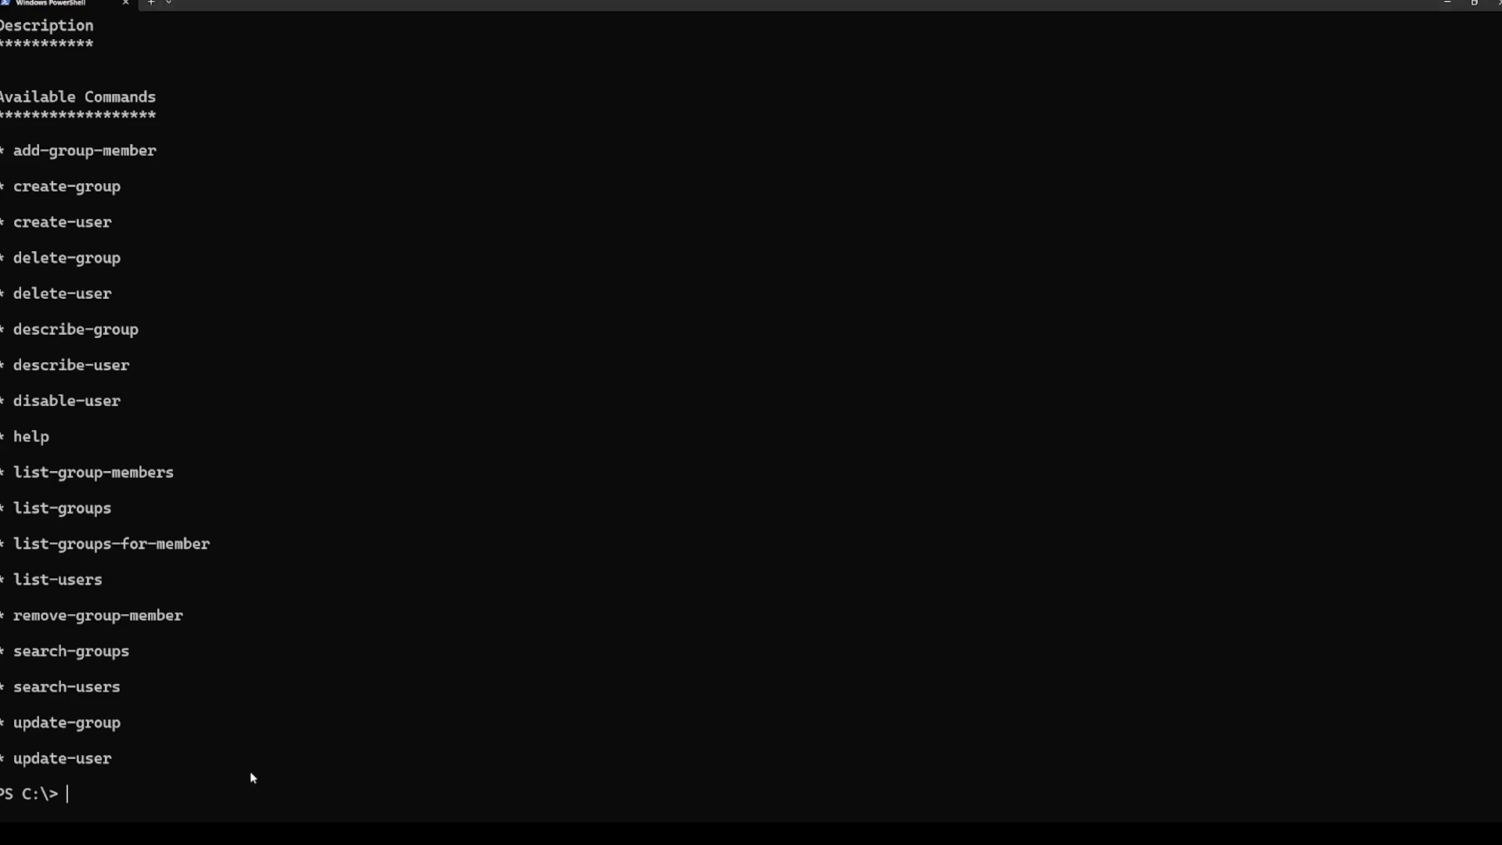
{"action": "type", "text": "aws ds-data search-users --directory-id d-9067b6fa11 --search-string dsdata --search-attribute samAccountName"}
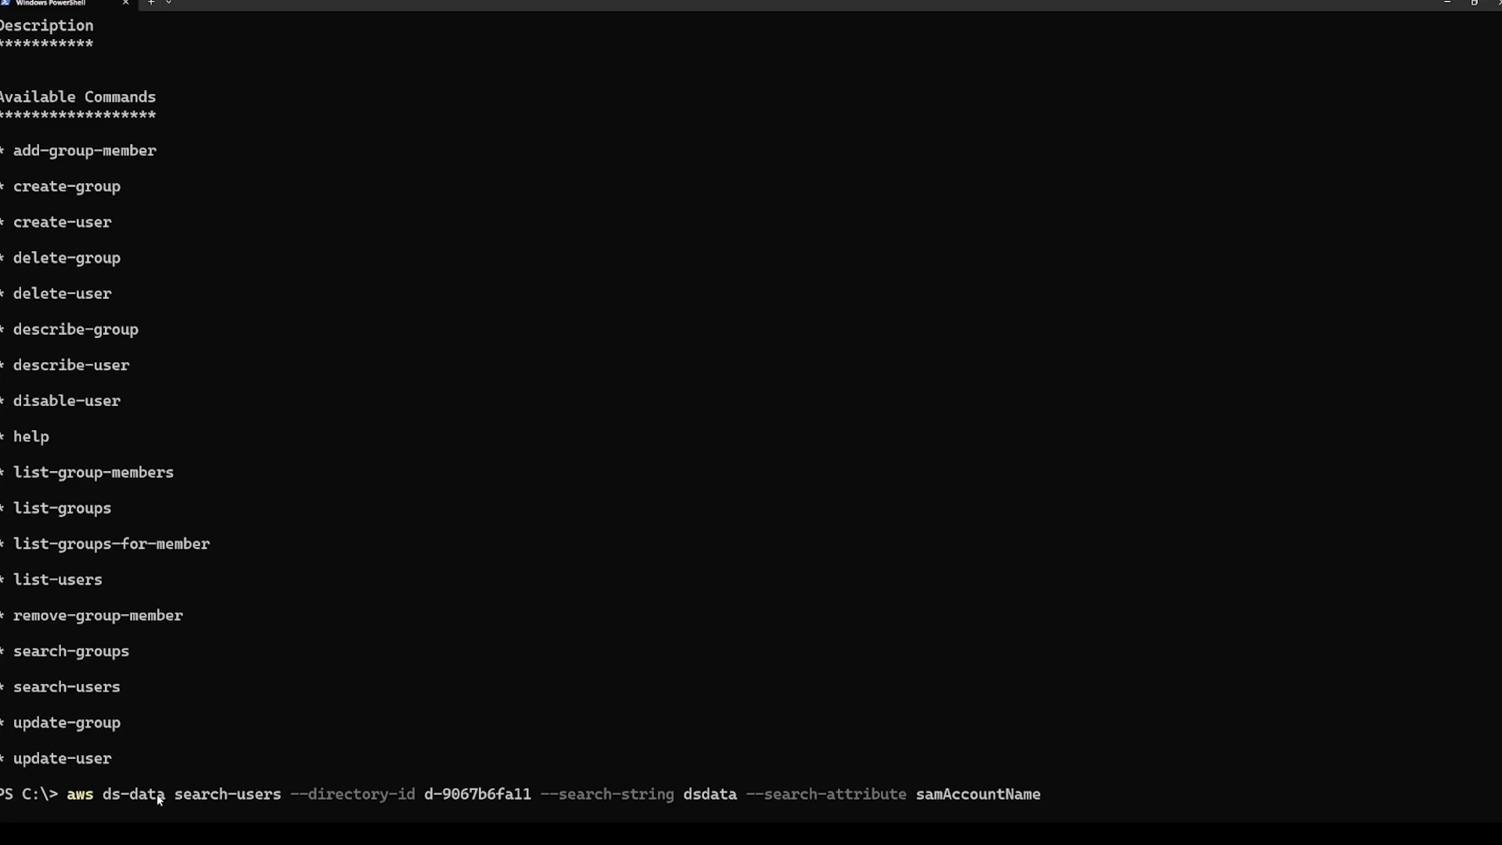
{"action": "mouse_move", "coordinate": [317, 785]}
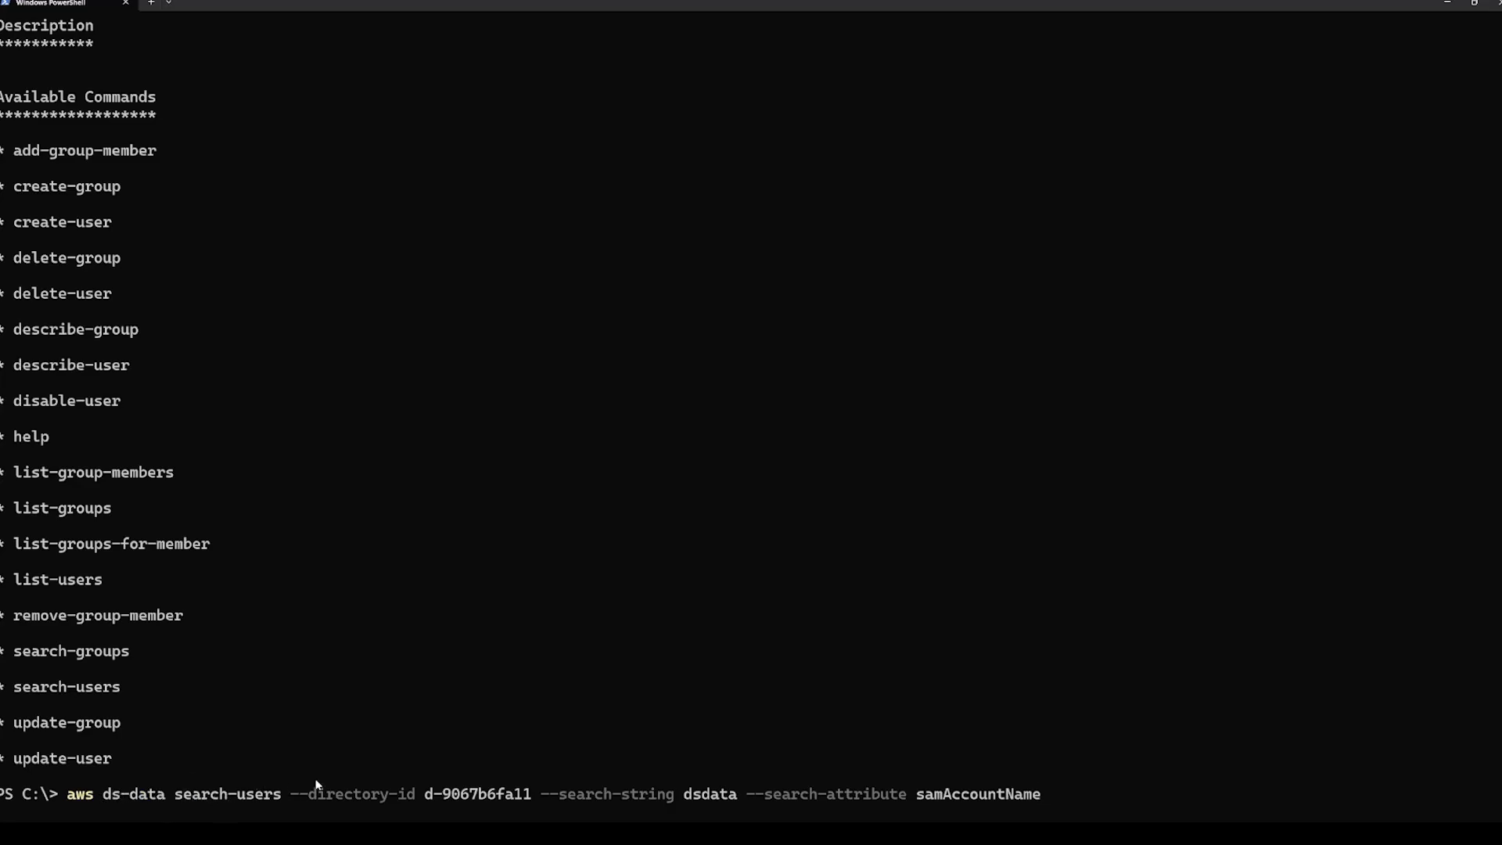
{"action": "mouse_move", "coordinate": [590, 778]}
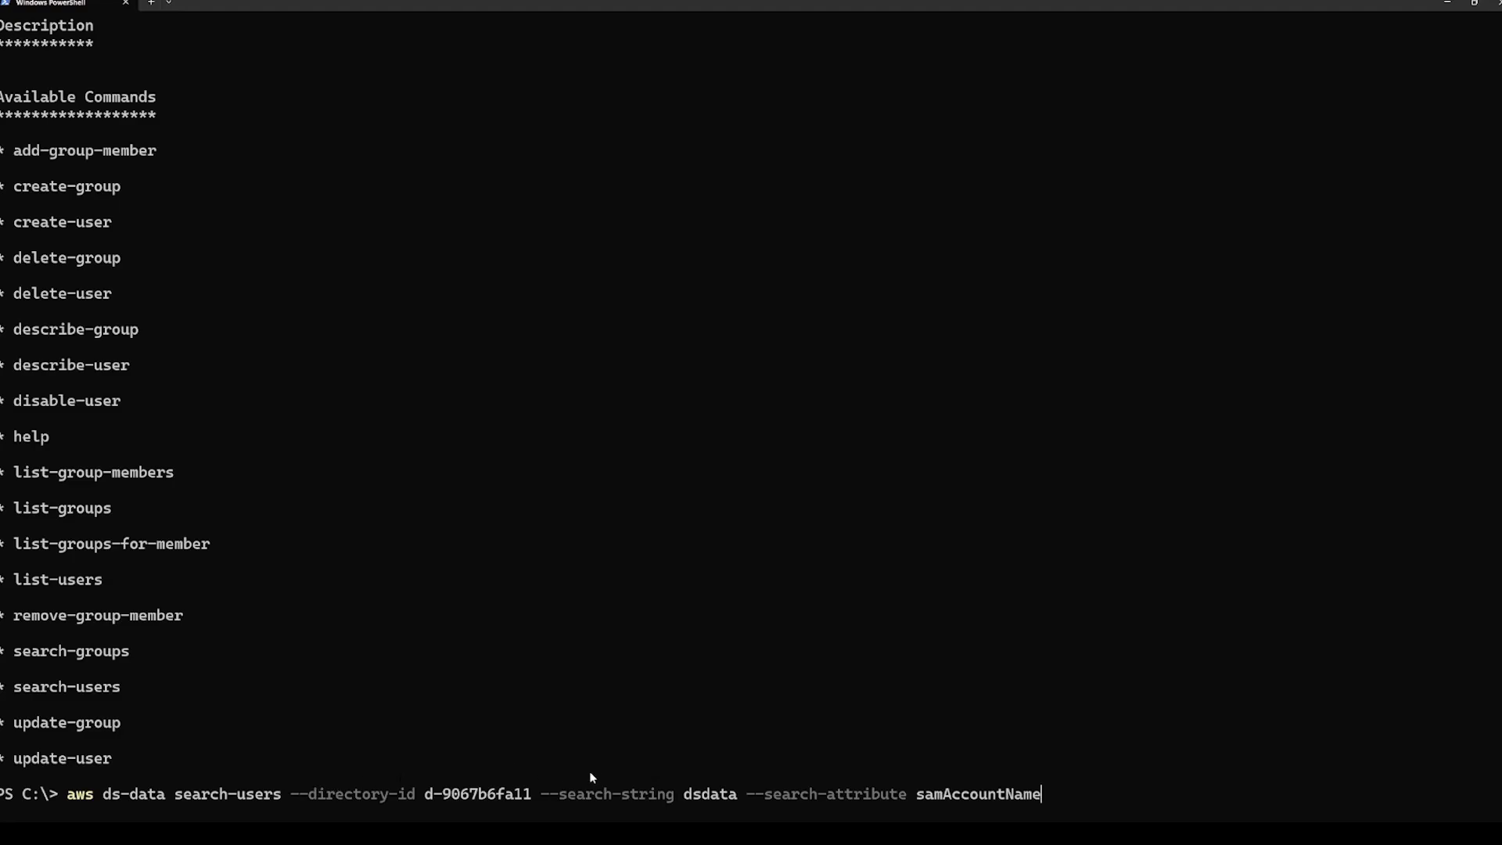
{"action": "mouse_move", "coordinate": [737, 799]}
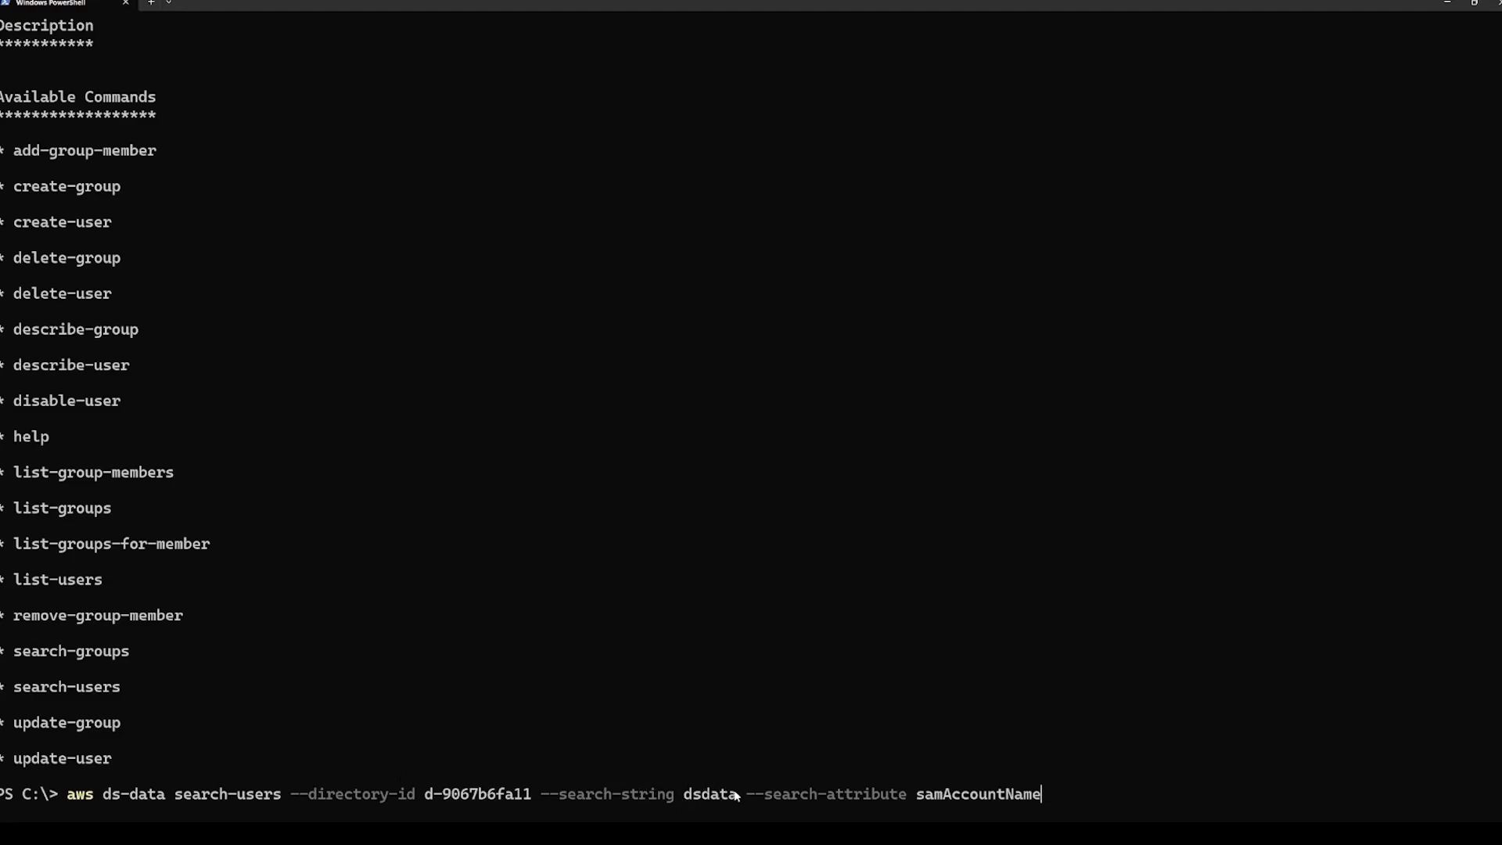
{"action": "mouse_move", "coordinate": [1083, 803]}
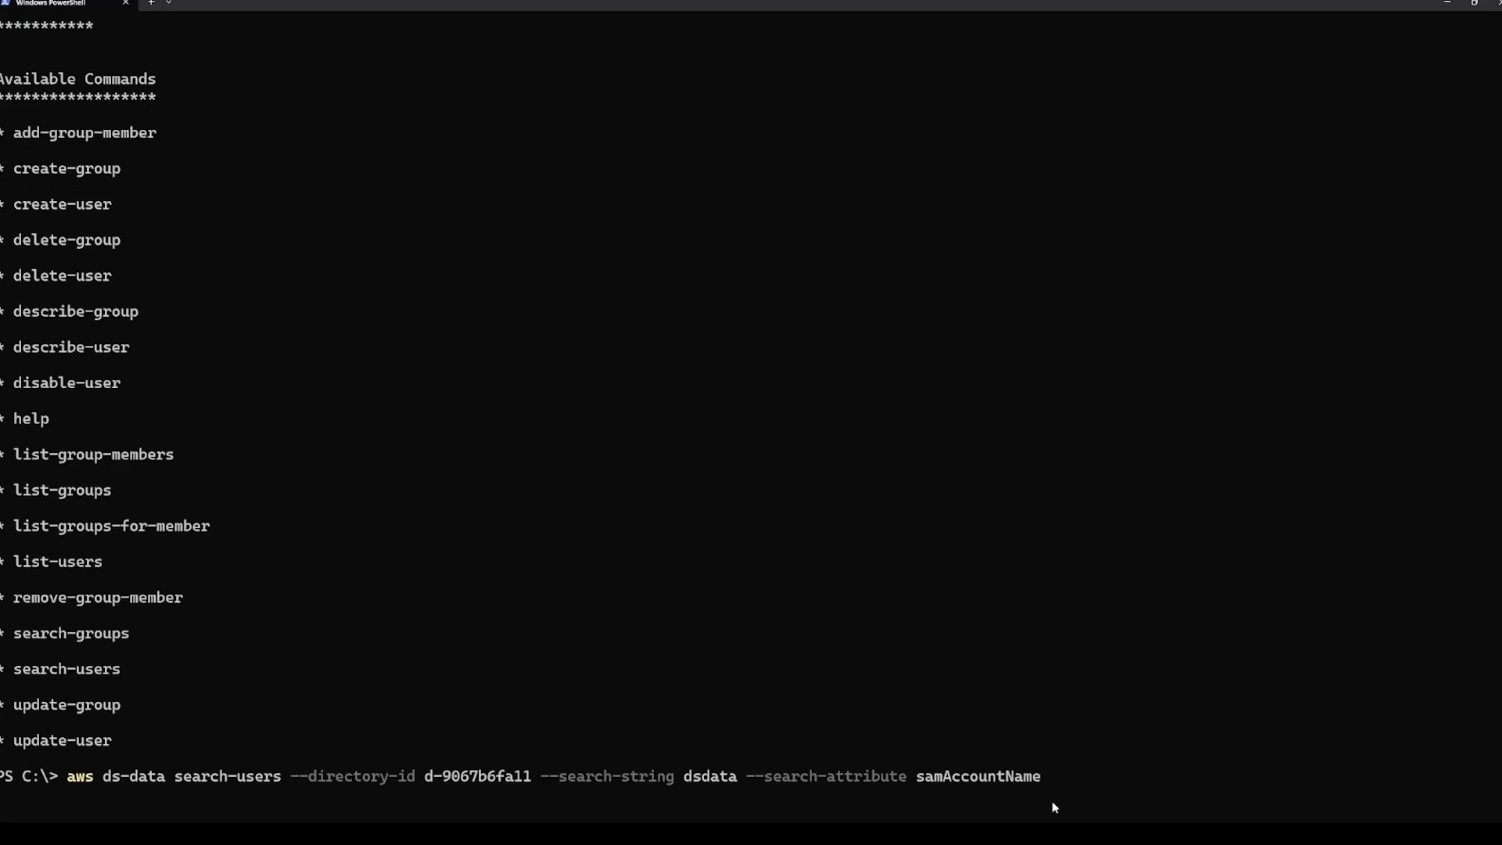
{"action": "key", "text": "Enter"}
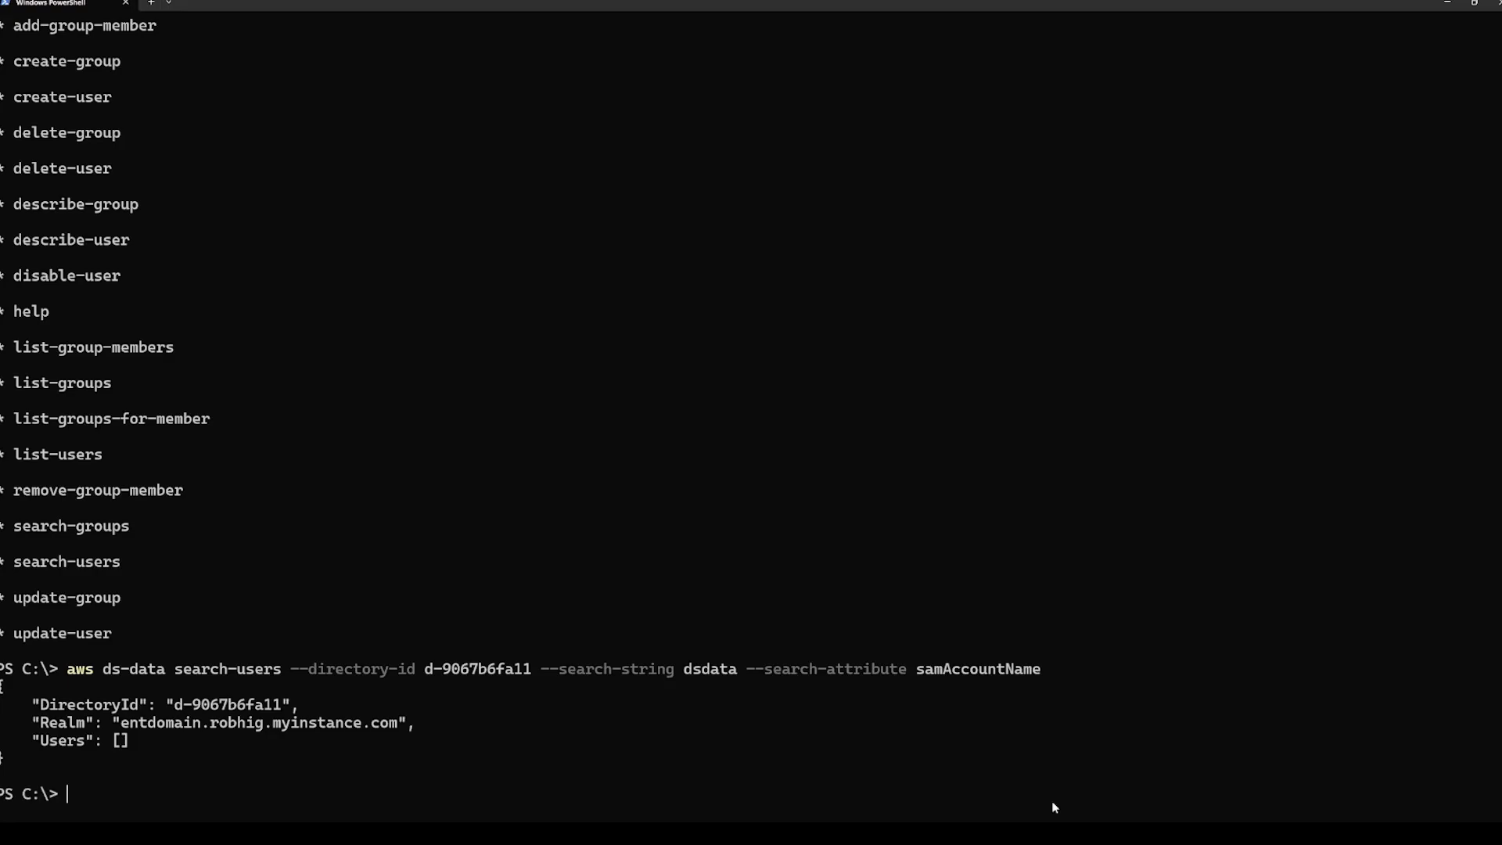
{"action": "mouse_move", "coordinate": [175, 687]}
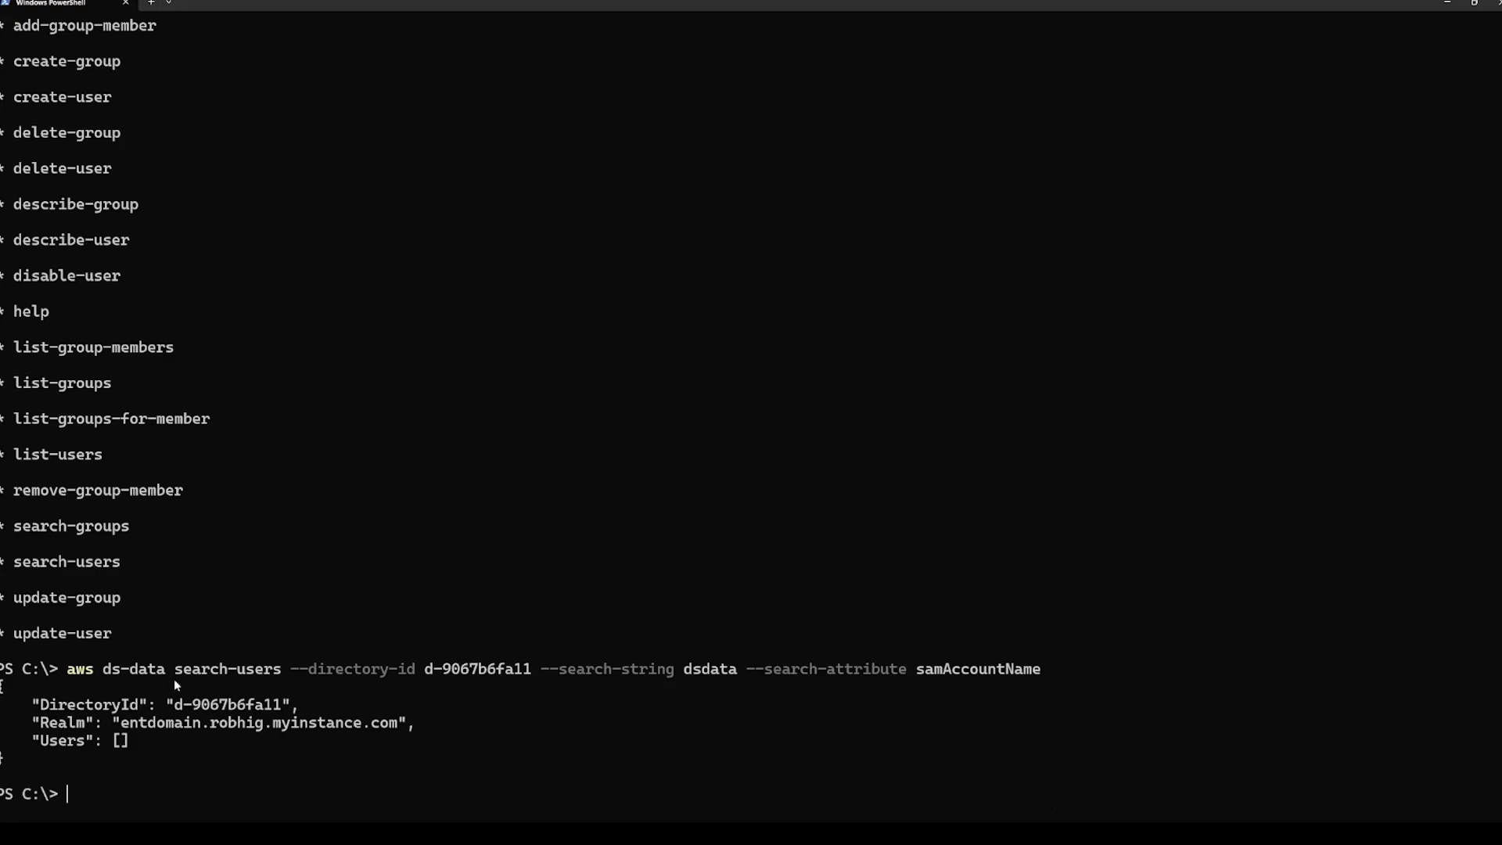
{"action": "mouse_move", "coordinate": [179, 735]}
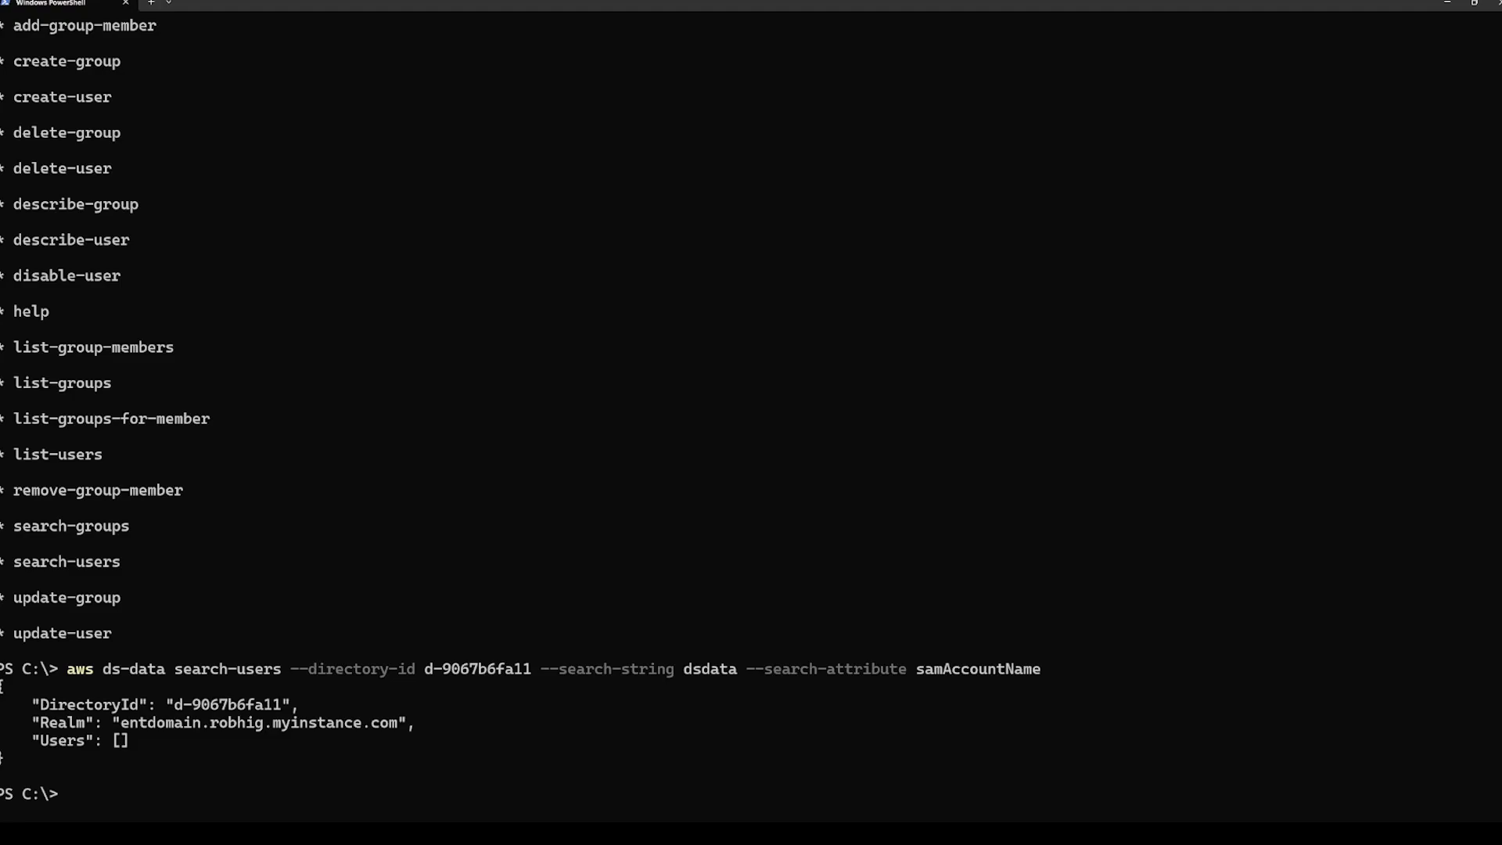
- Clear the console and create the dsdata user with ds-data create-user, returning its SID
{"action": "type", "text": "clea"}
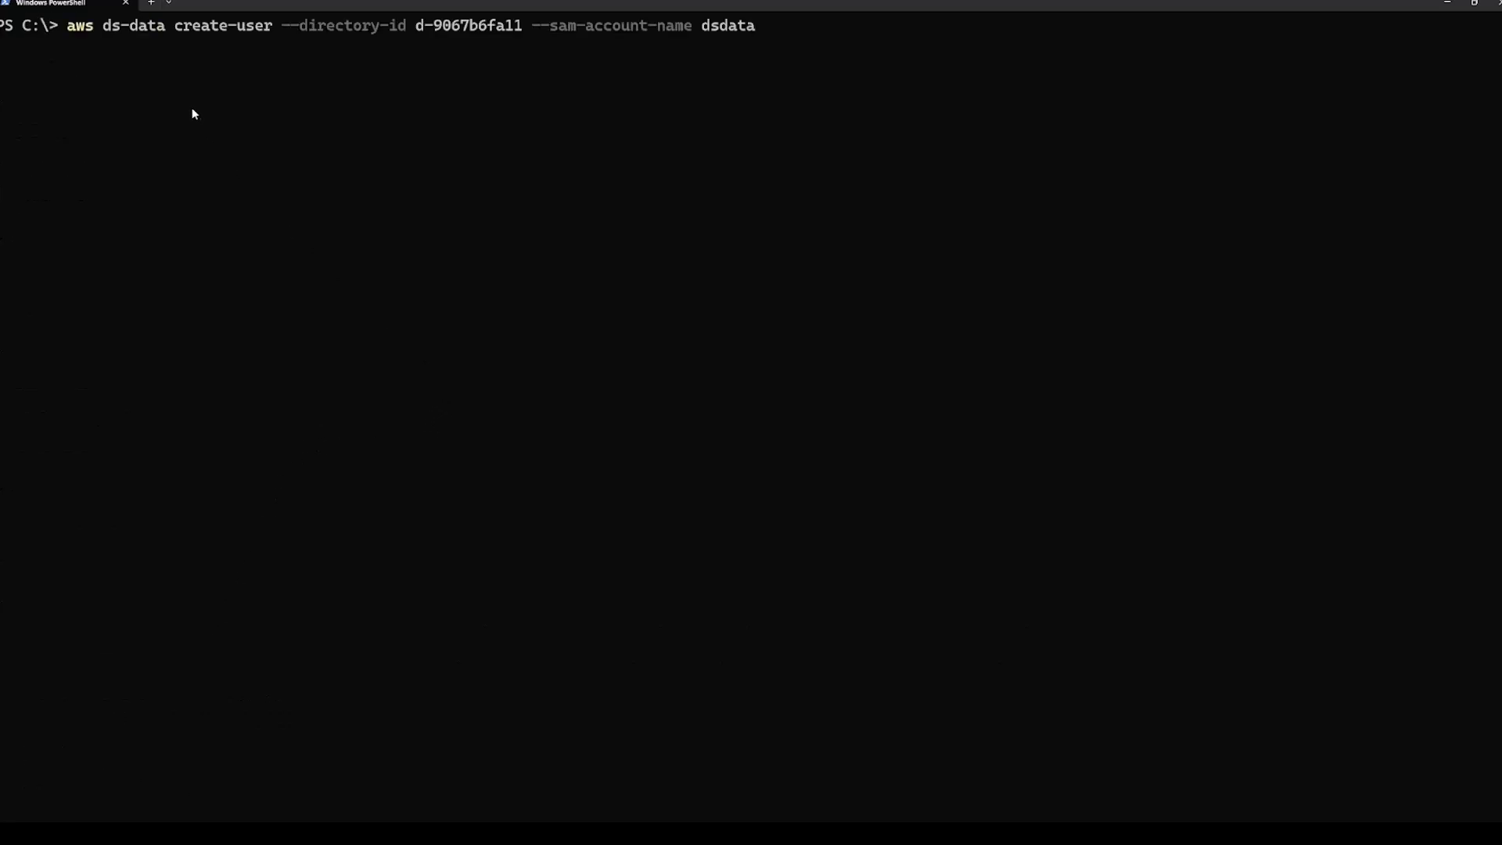
{"action": "mouse_move", "coordinate": [220, 36]}
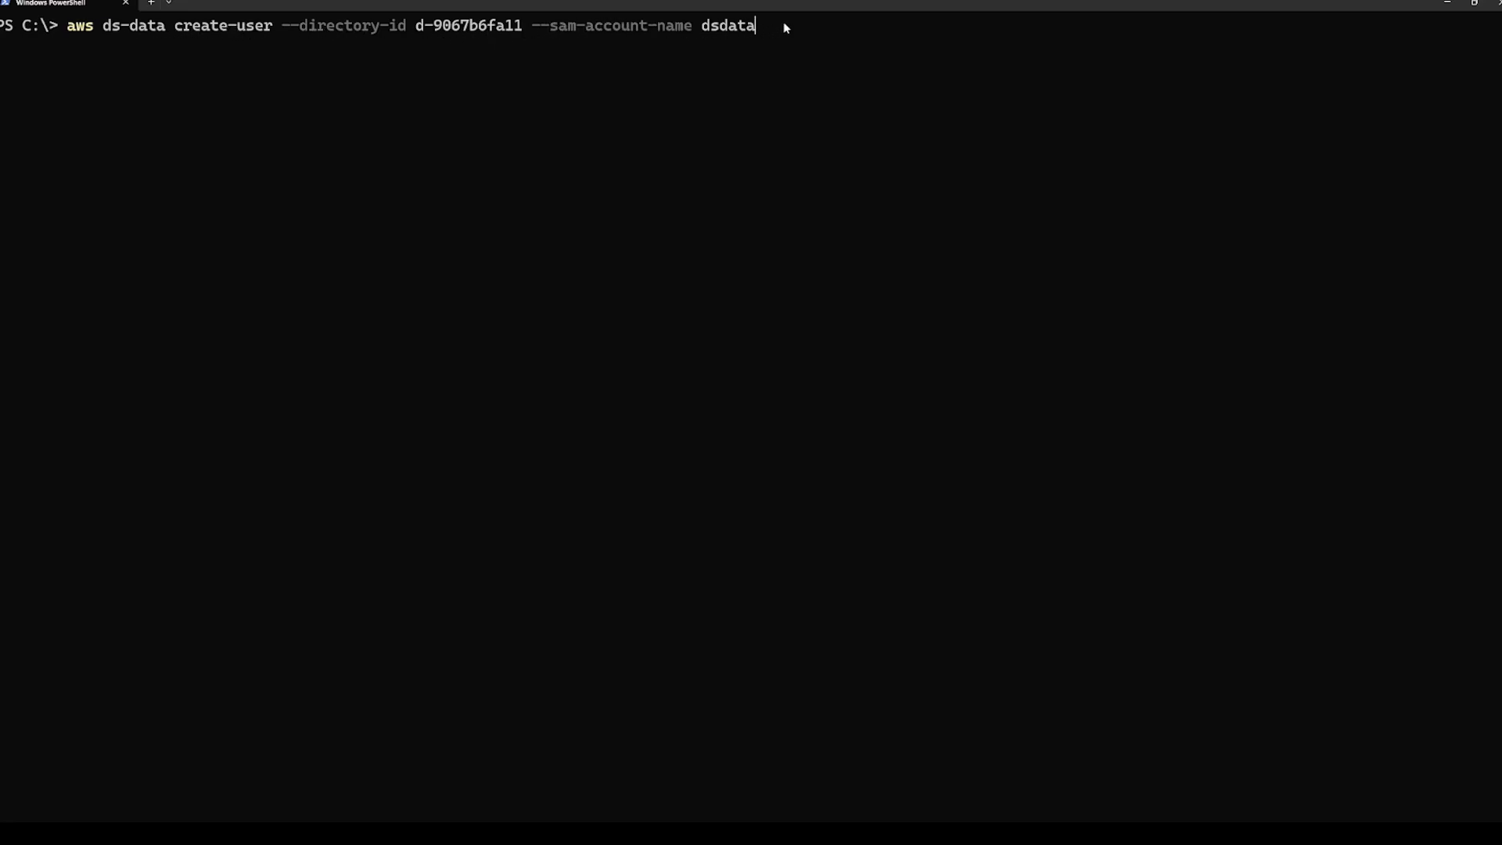
{"action": "mouse_move", "coordinate": [643, 195]}
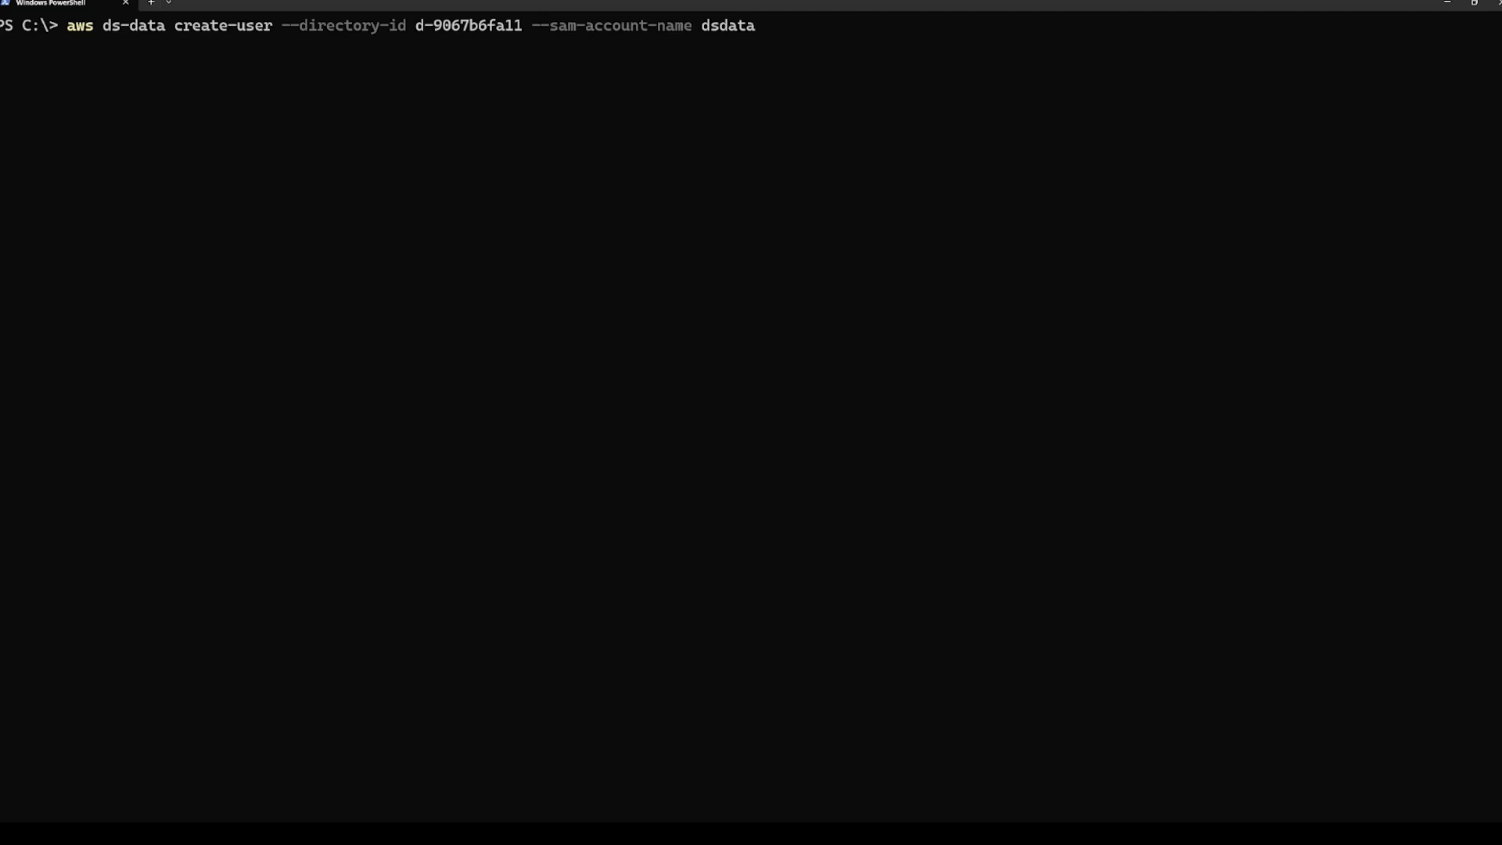
{"action": "key", "text": "Enter"}
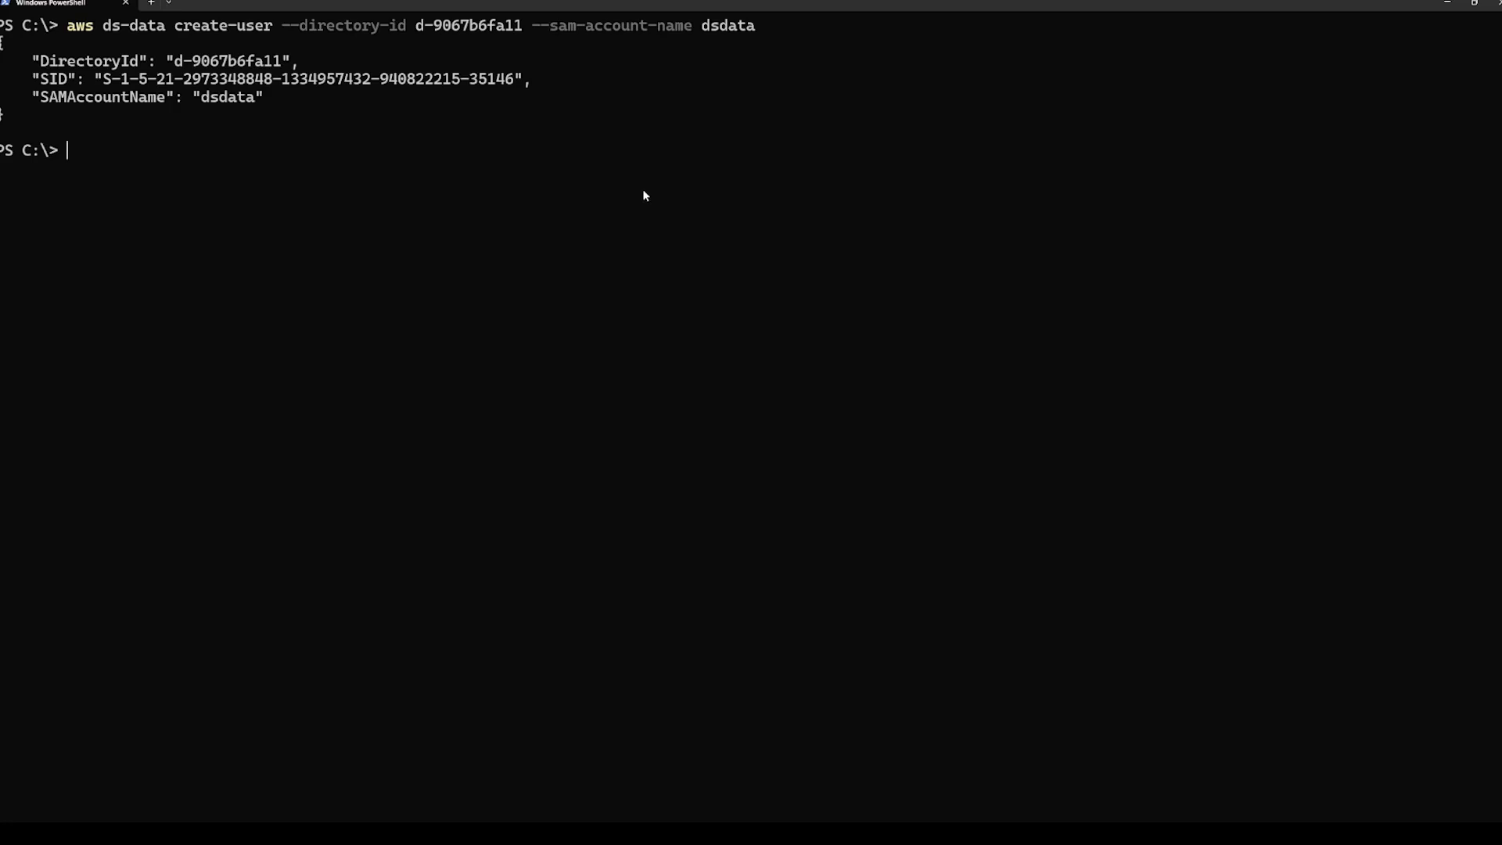
{"action": "mouse_move", "coordinate": [275, 68]}
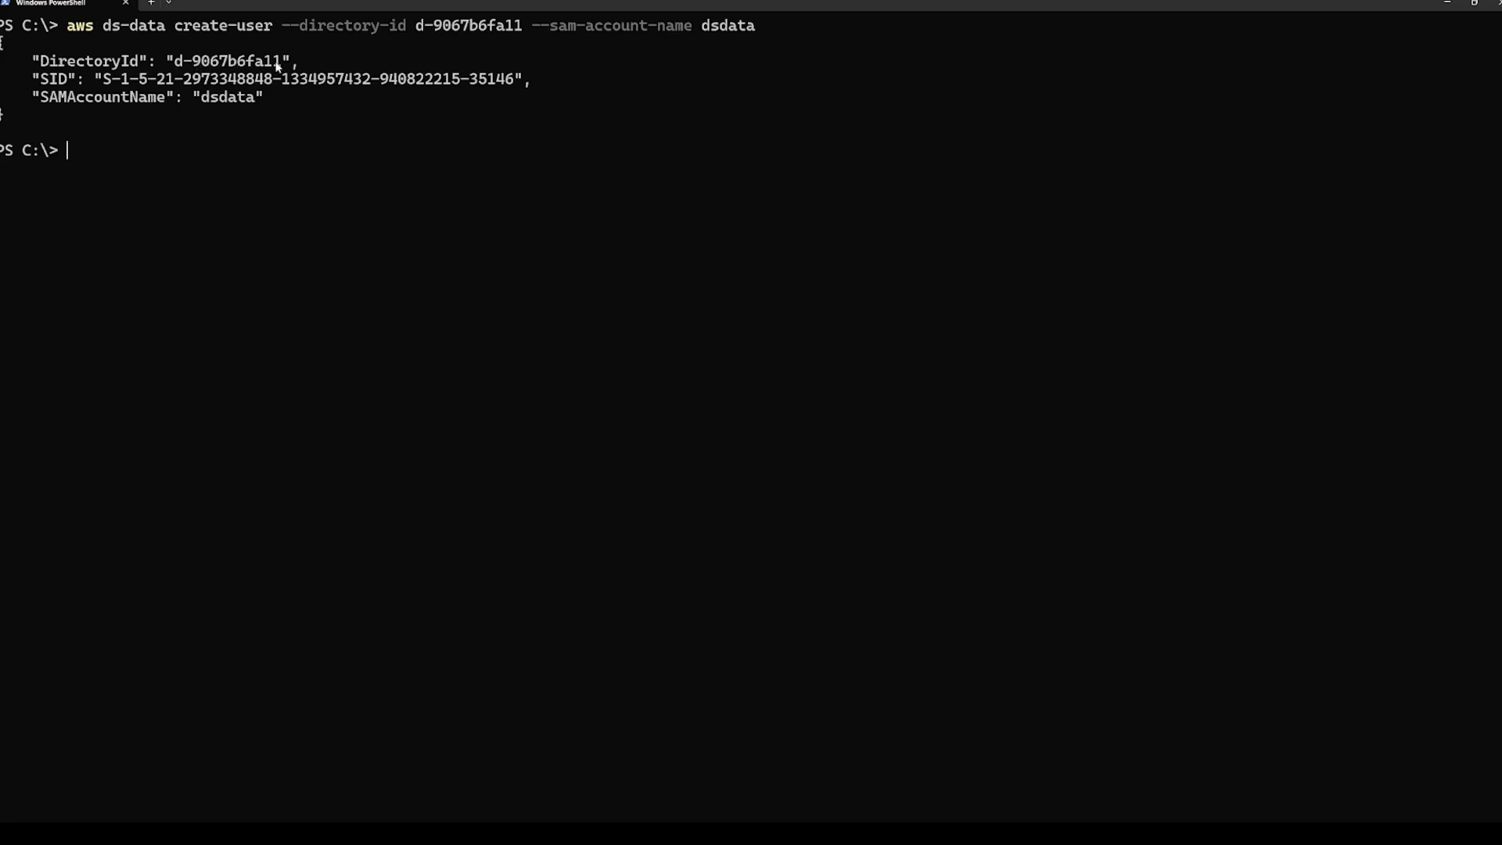
{"action": "mouse_move", "coordinate": [106, 84]}
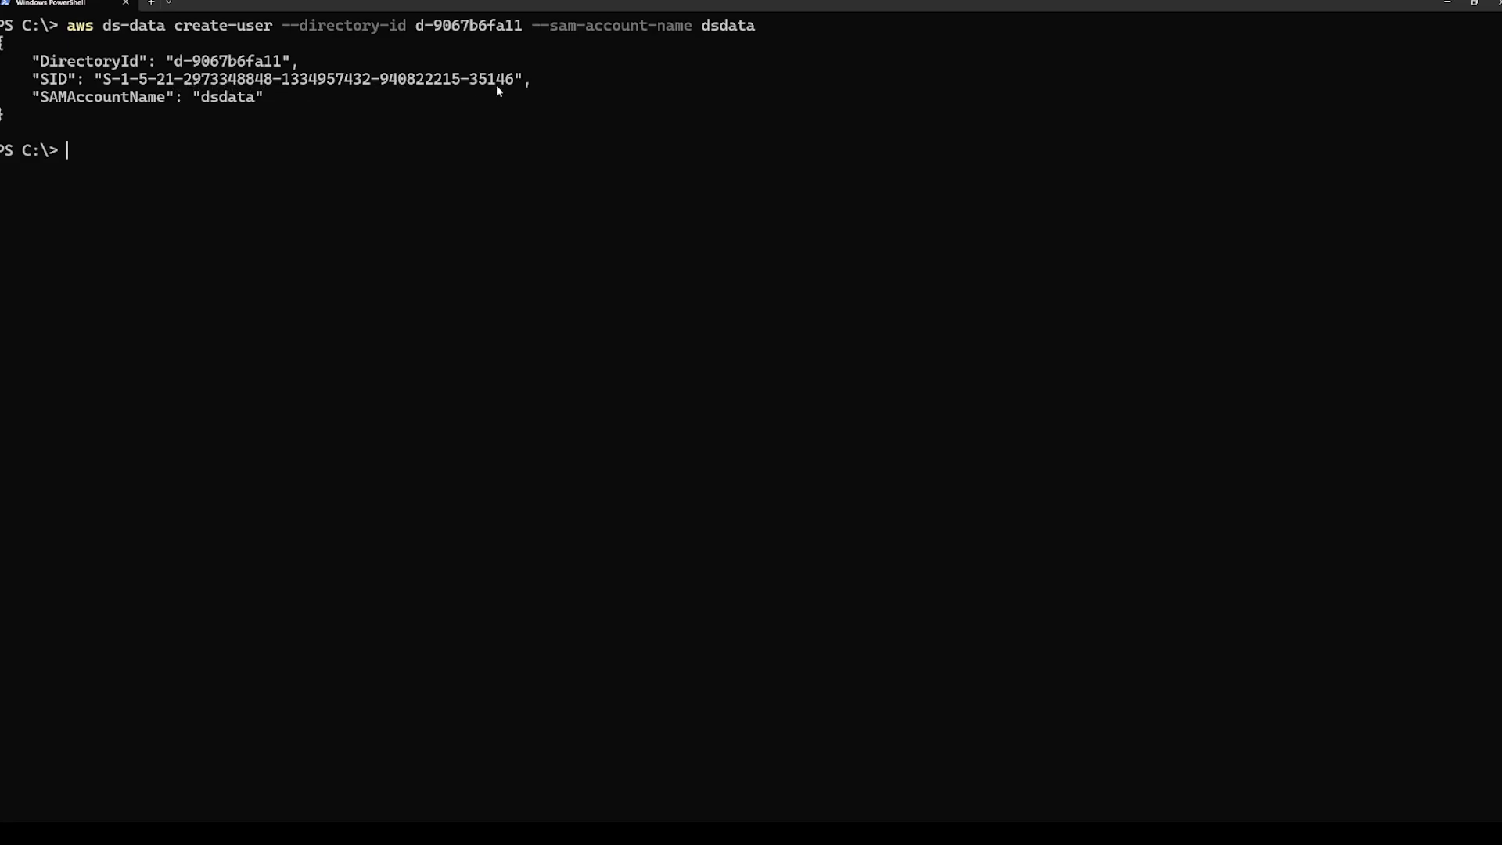
{"action": "mouse_move", "coordinate": [391, 197]}
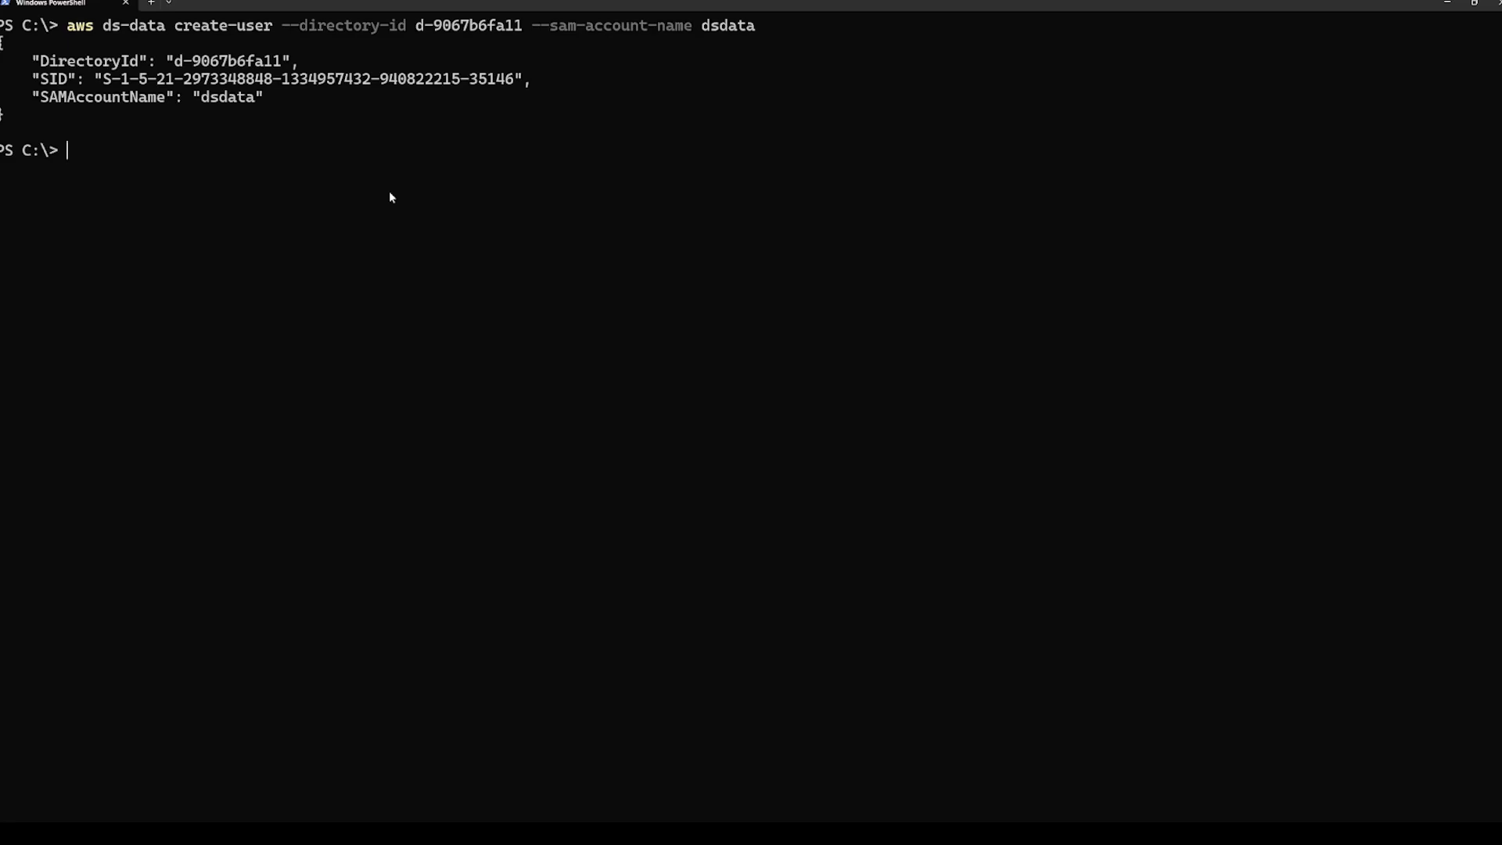
- Rerun the samAccountName search for 'dsdata', now finding the user with its SID, shown as disabled
{"action": "type", "text": "aws ds-data search-users --directory-id d-9067b6fa11 --search-string dsdata --search-attribute samAccountName"}
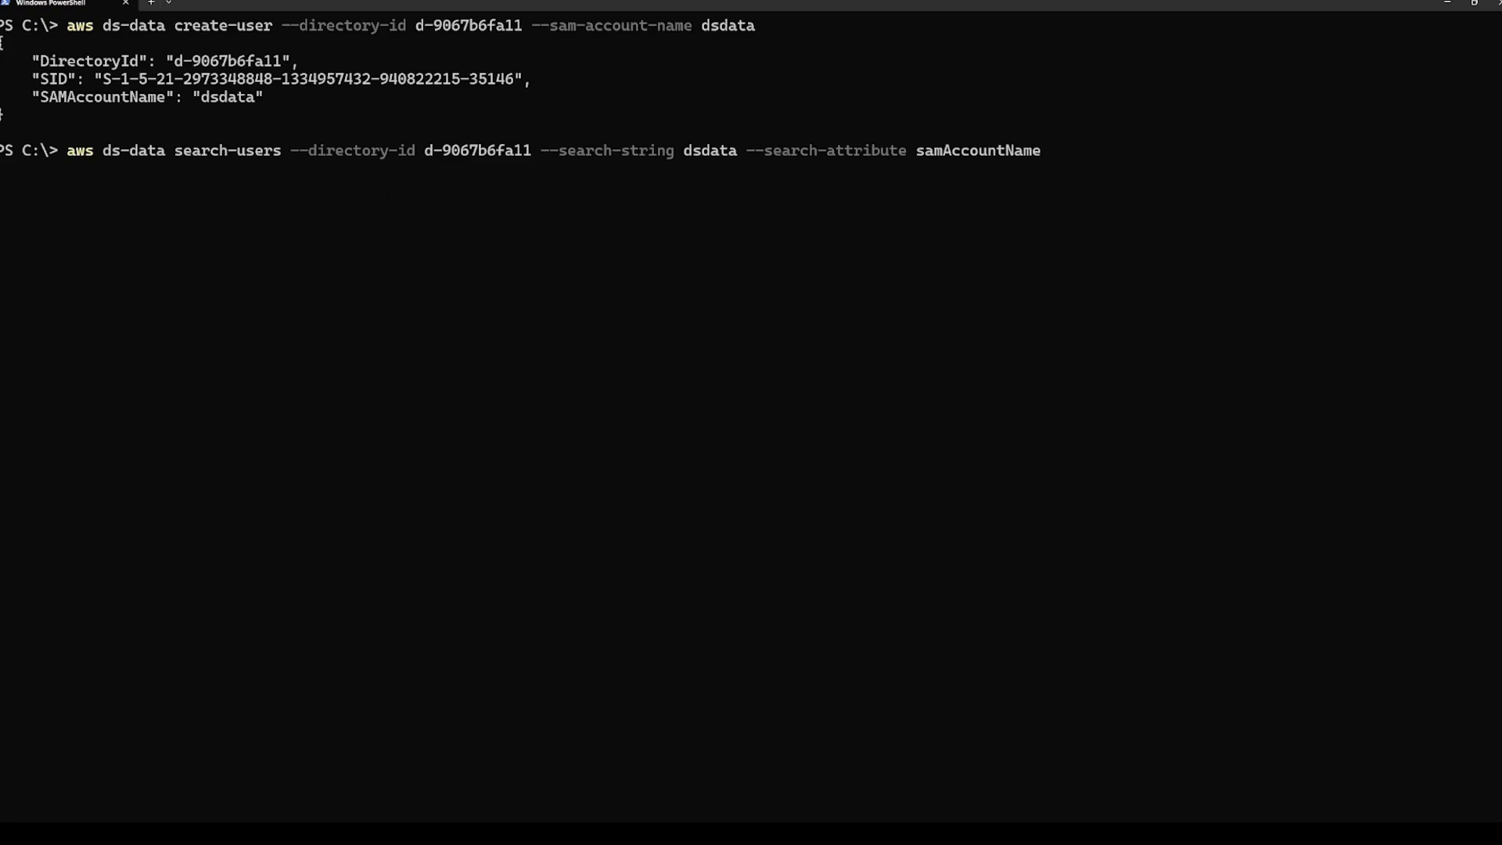
{"action": "key", "text": "Enter"}
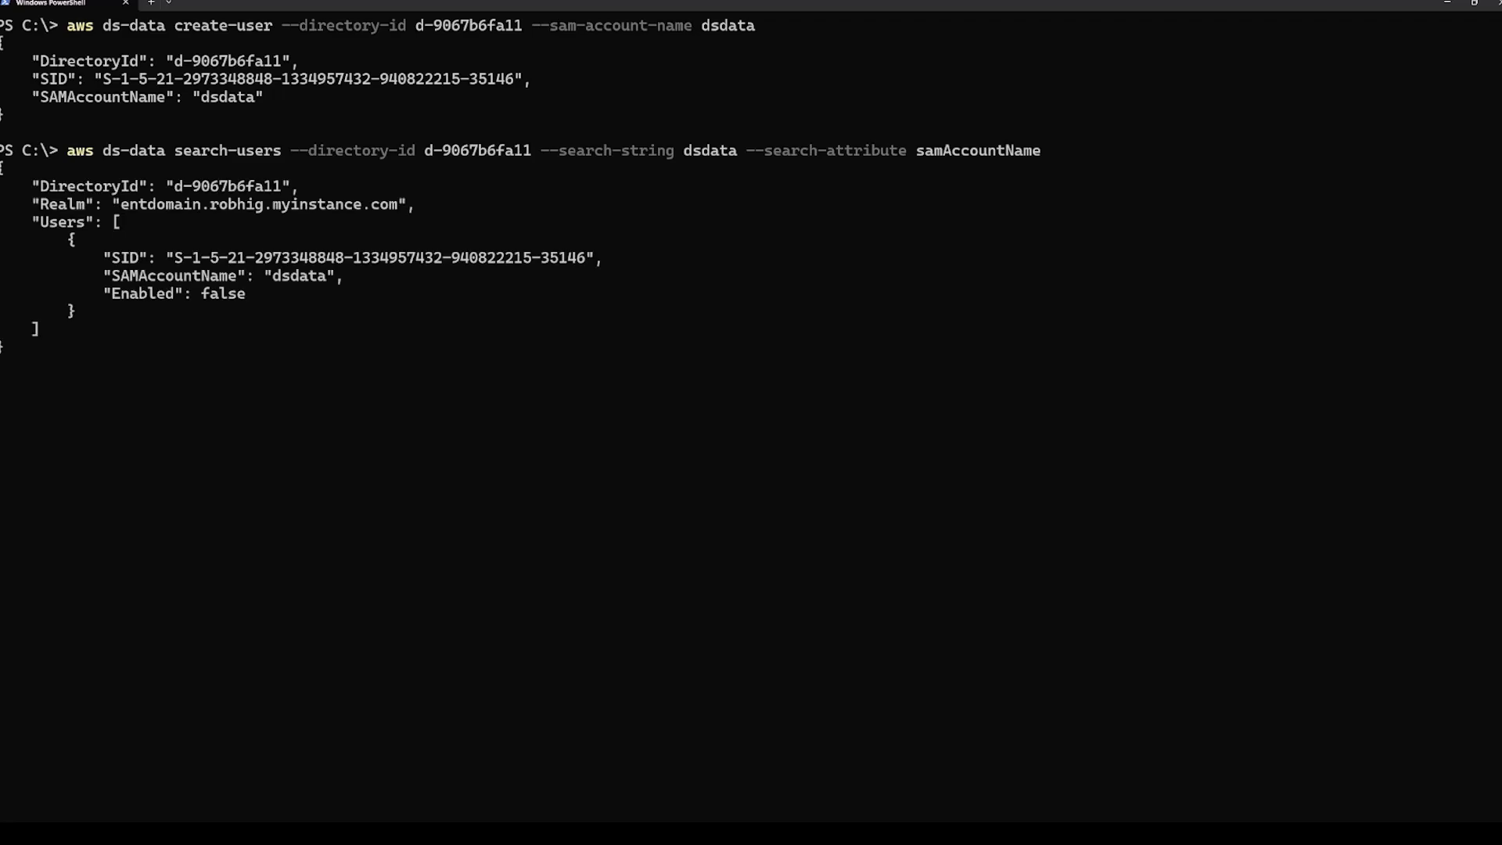
{"action": "key", "text": "Enter"}
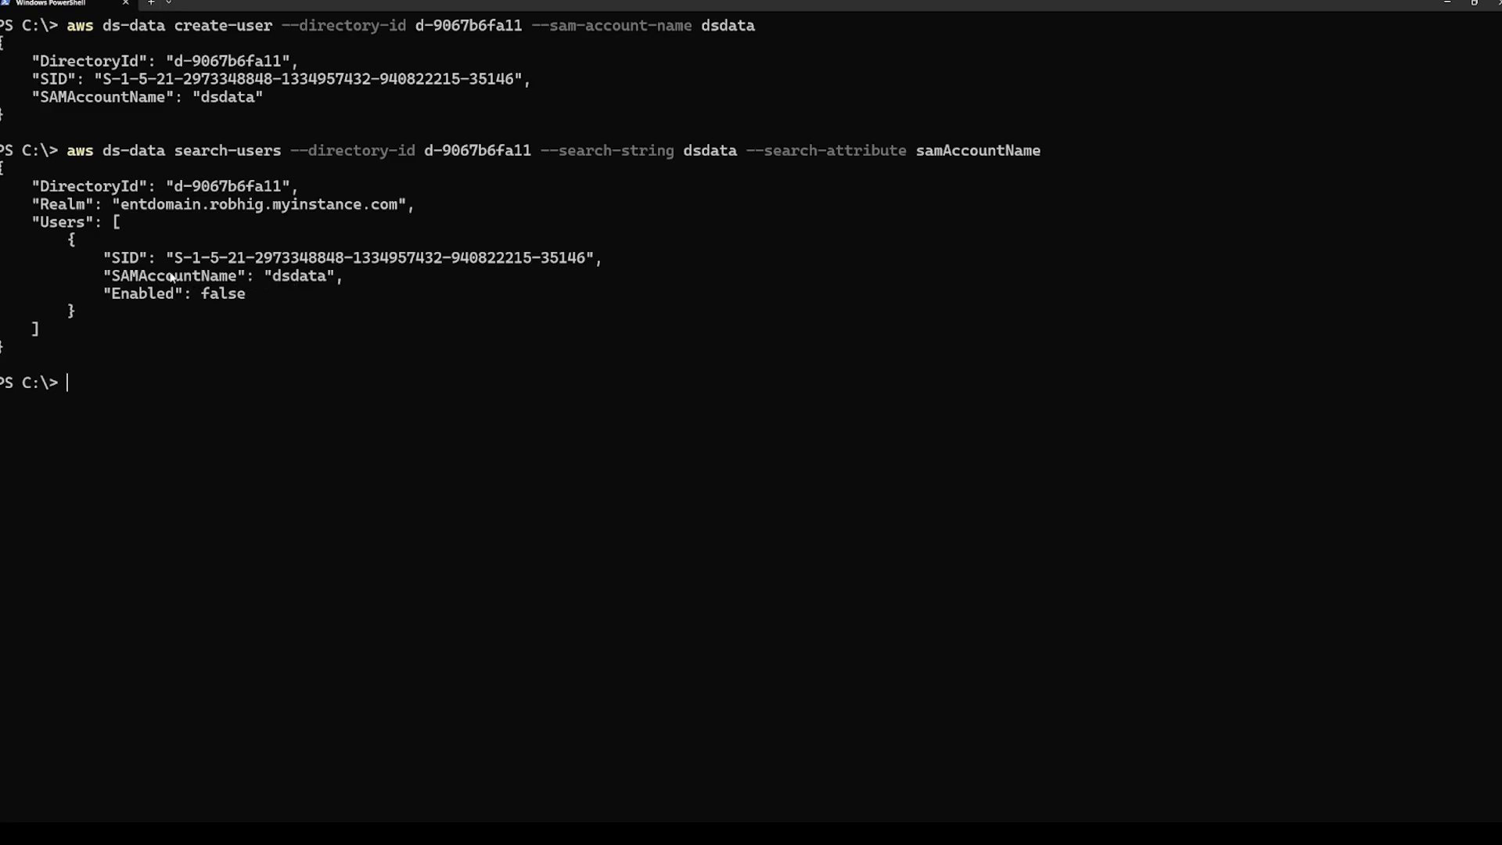
{"action": "mouse_move", "coordinate": [415, 219]}
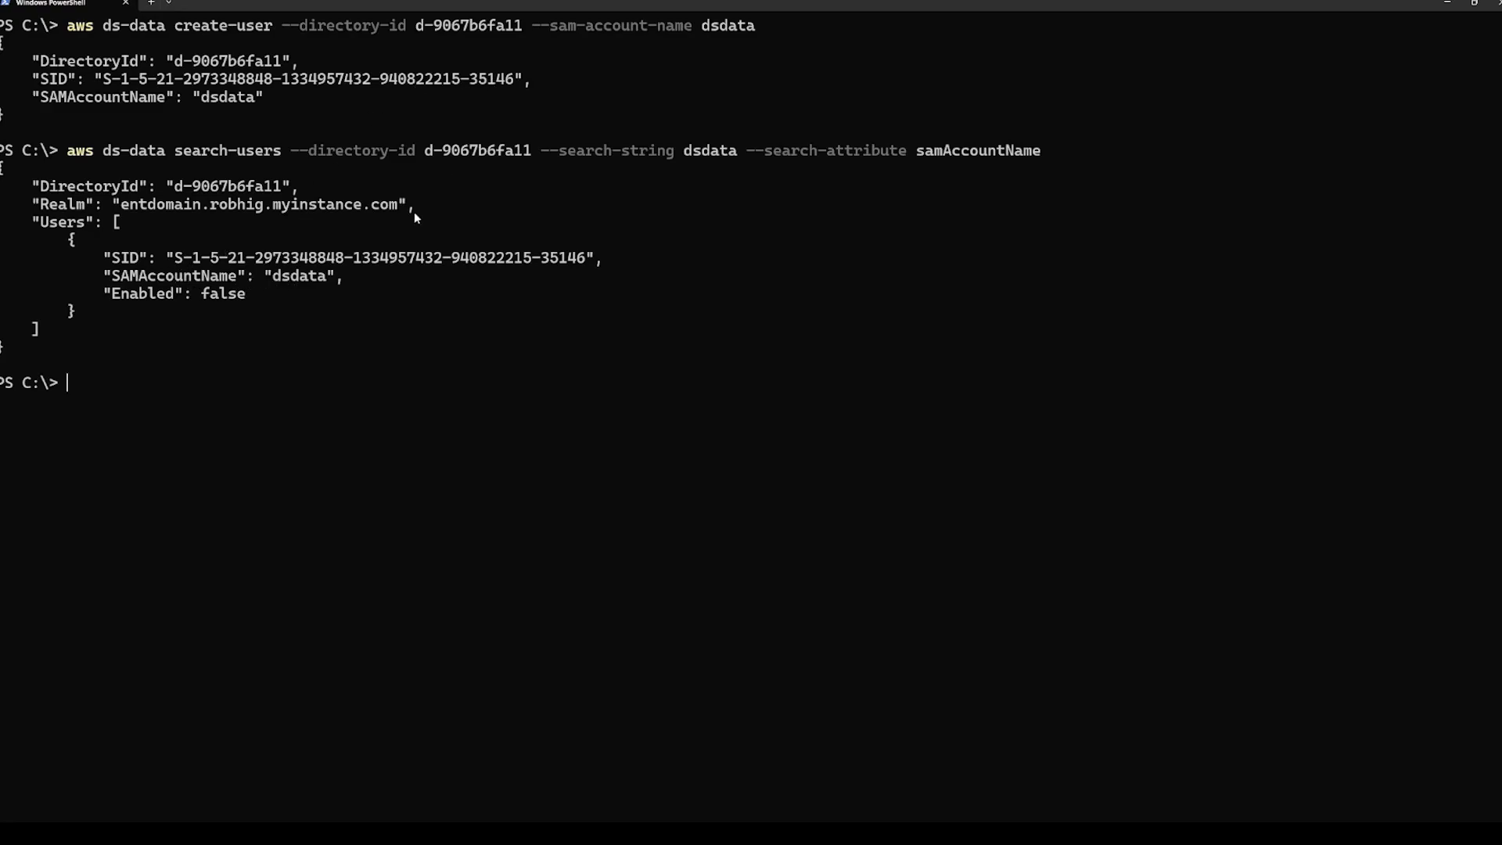
{"action": "mouse_move", "coordinate": [293, 284]}
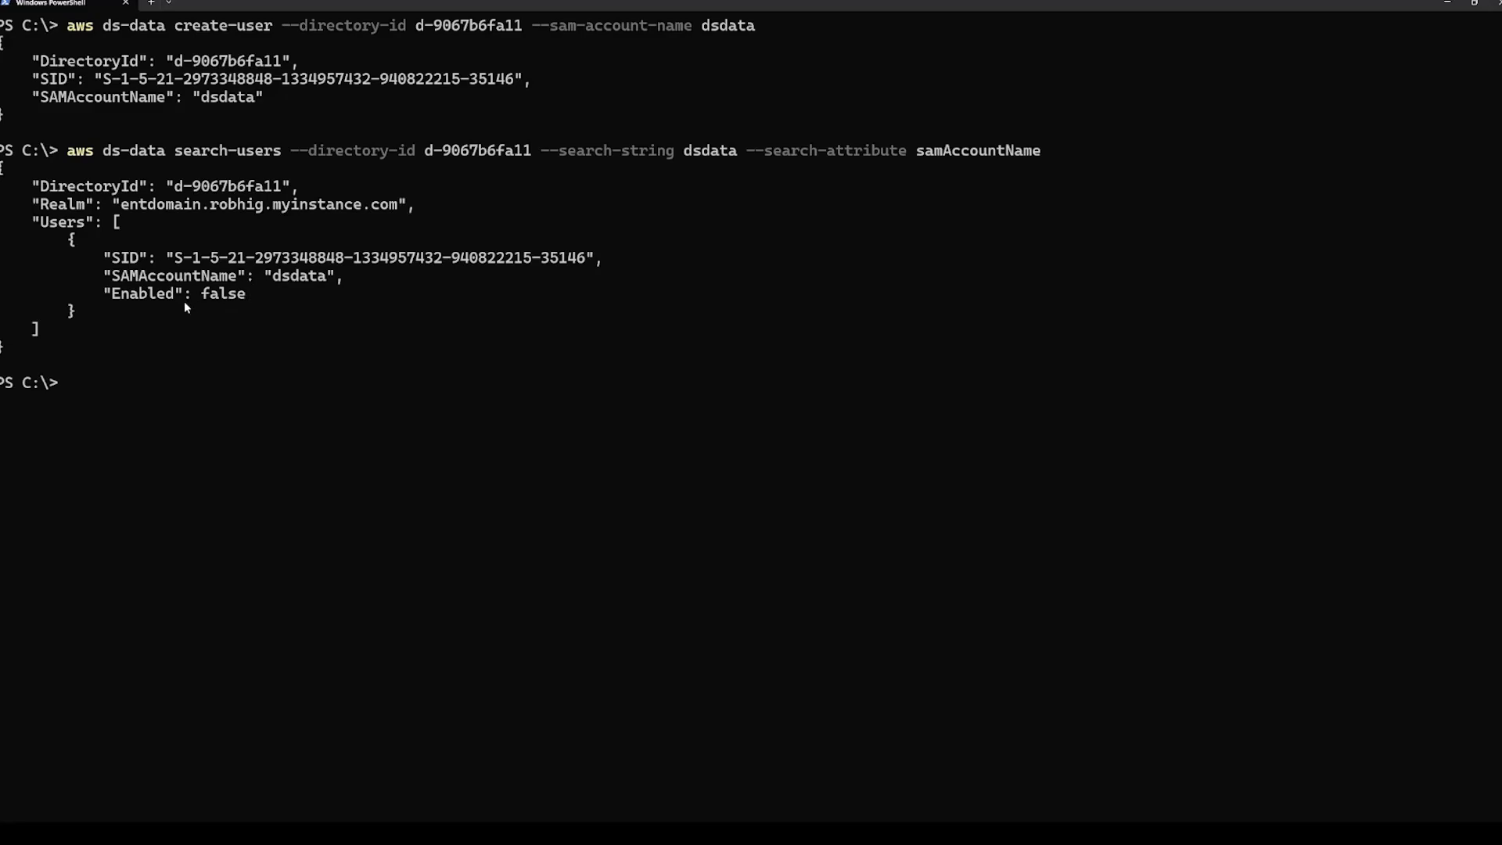
{"action": "mouse_move", "coordinate": [186, 306]}
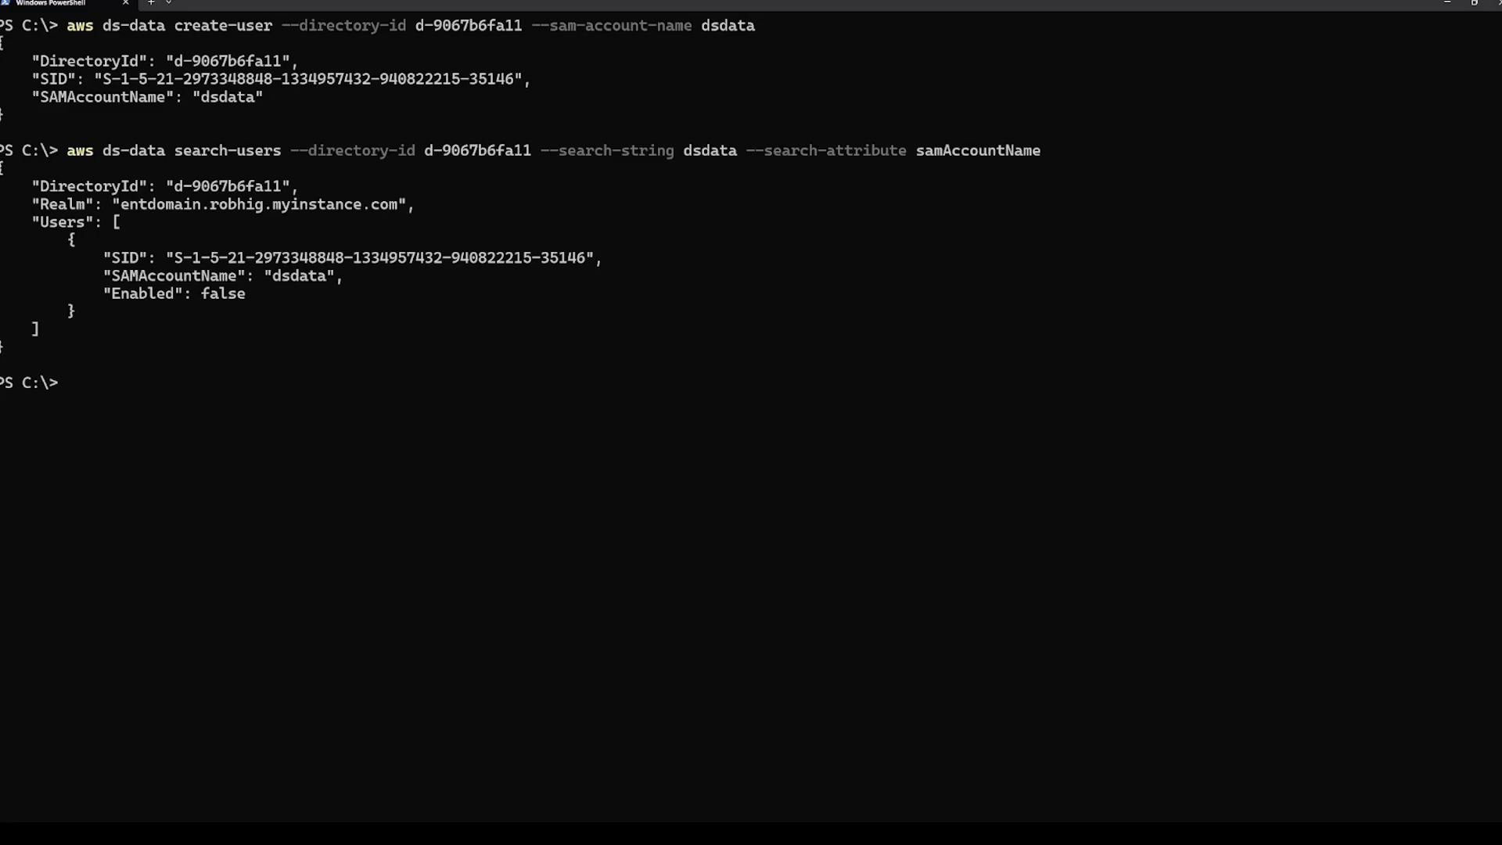
- Delete the dsdata user with ds-data delete-user, then search again to find an empty Users list
{"action": "type", "text": "aws ds-data delete-user --directory-id d-9067b6fa11 --sam-account-name dsdata"}
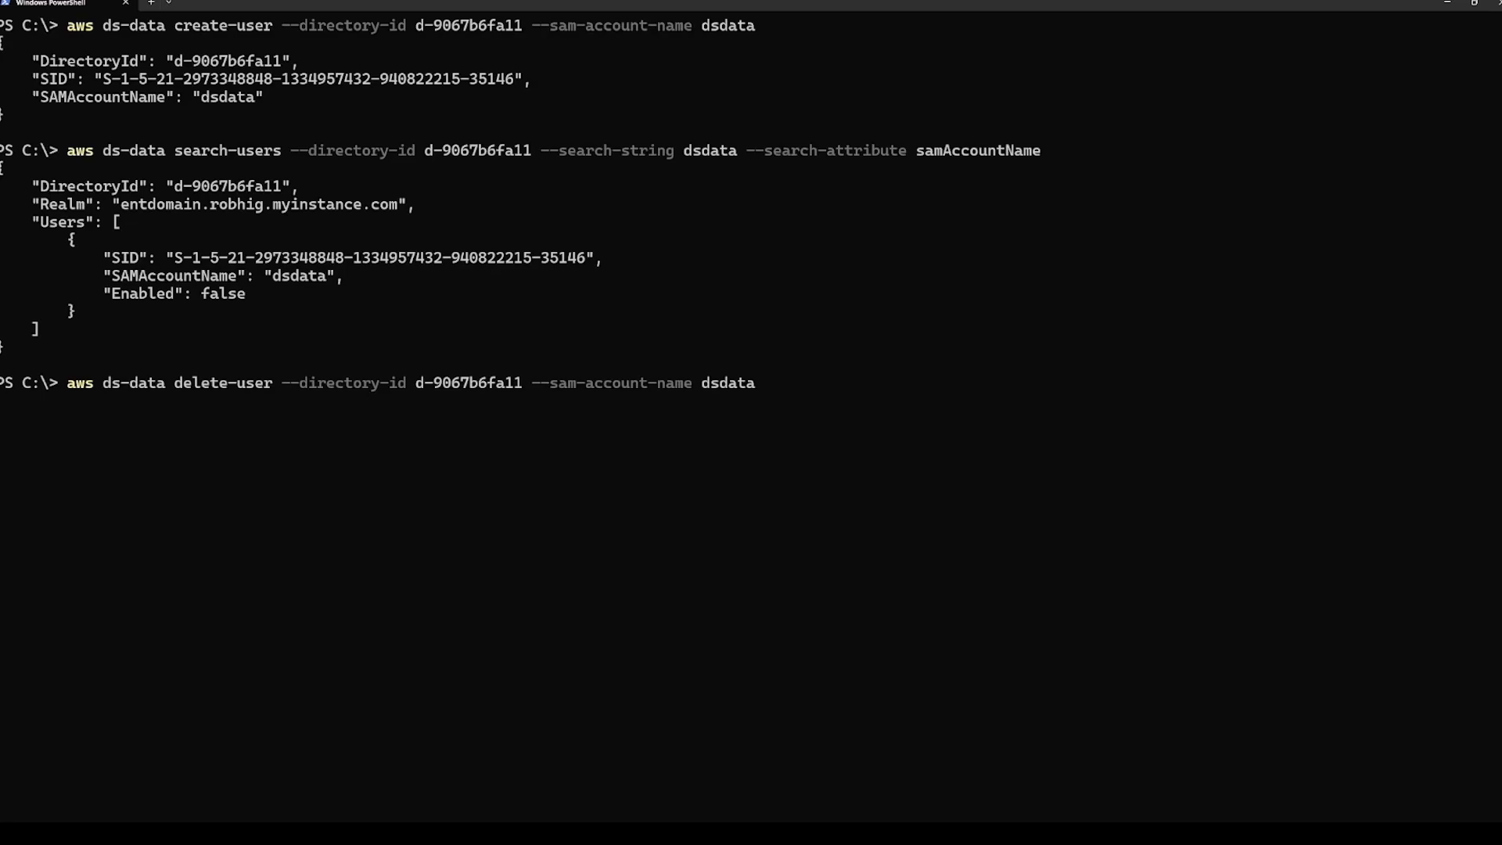
{"action": "key", "text": "Enter"}
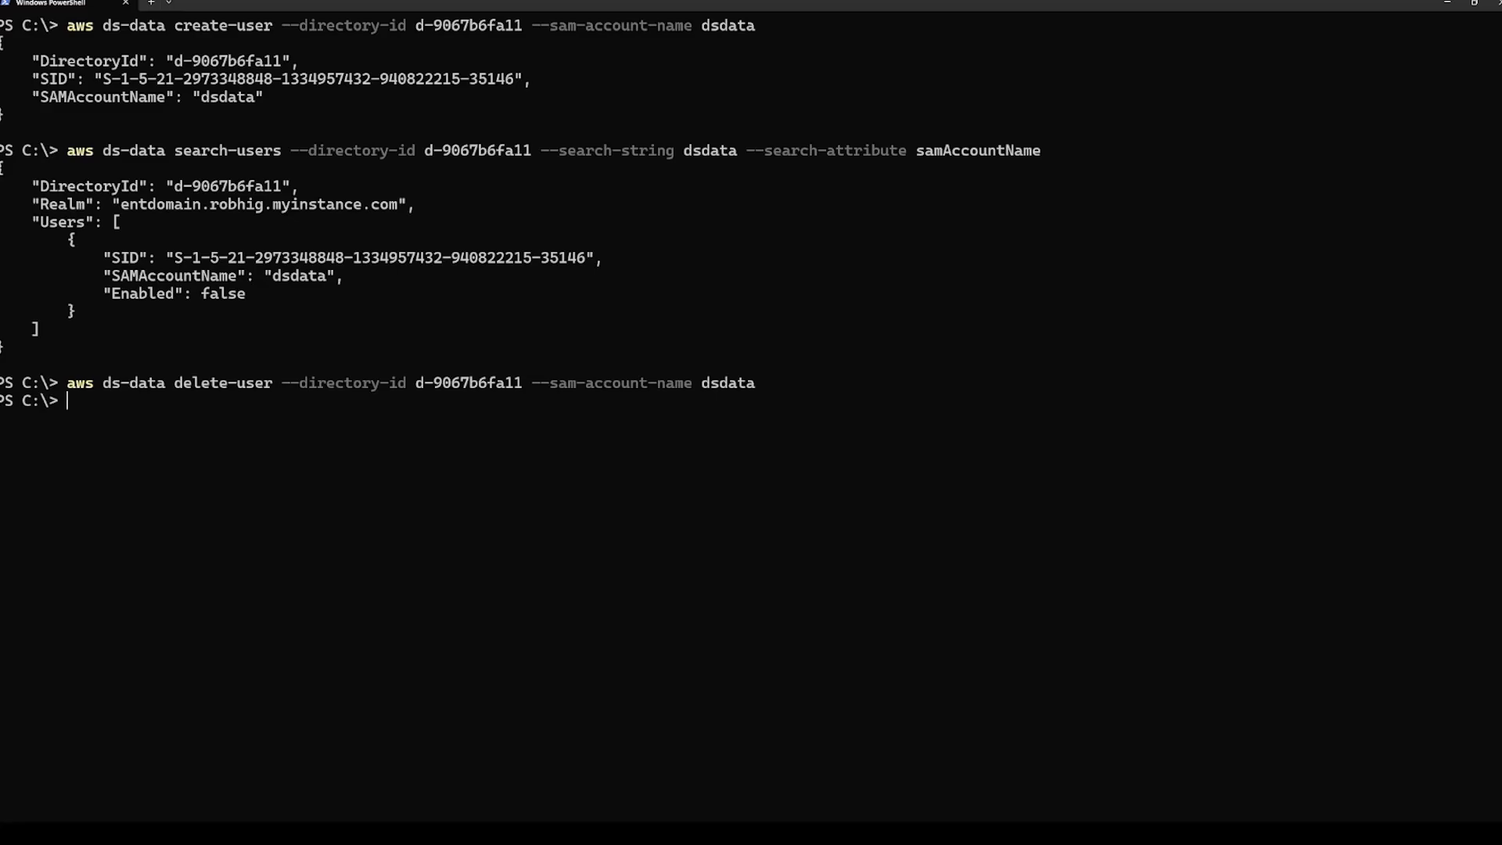
{"action": "type", "text": "aws ds-data search-users --directory-id d-9067b6fa11 --search-string dsdata --search-attribute samAccountName"}
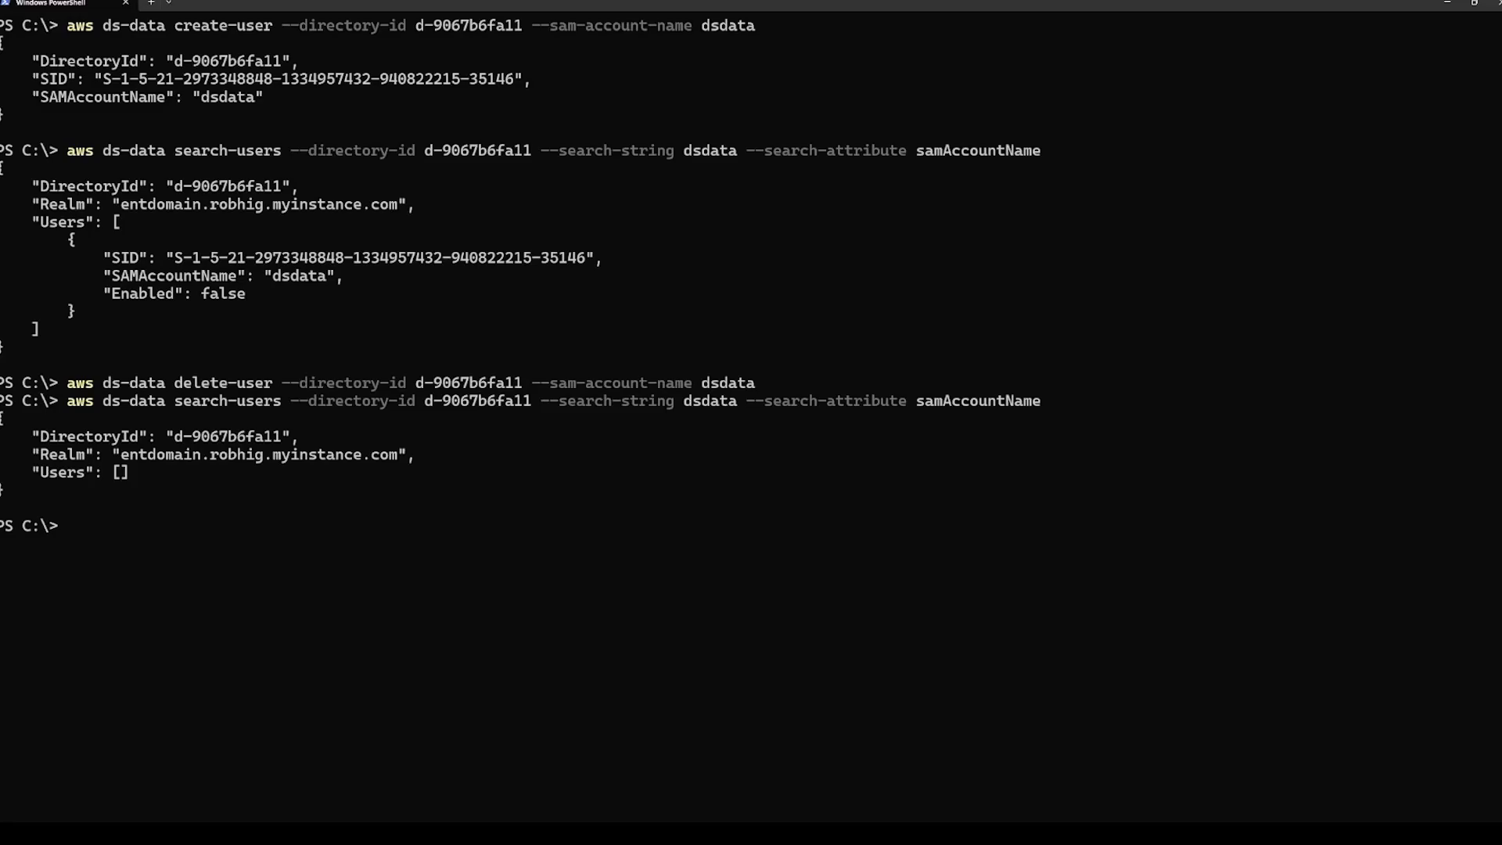
- List all users in directory d-9067b6fa11, showing Guest, krbtgt, Administrator, Admin and domainjoin
{"action": "type", "text": "aws ds-data list-users --directory-id d-9067b6fa11"}
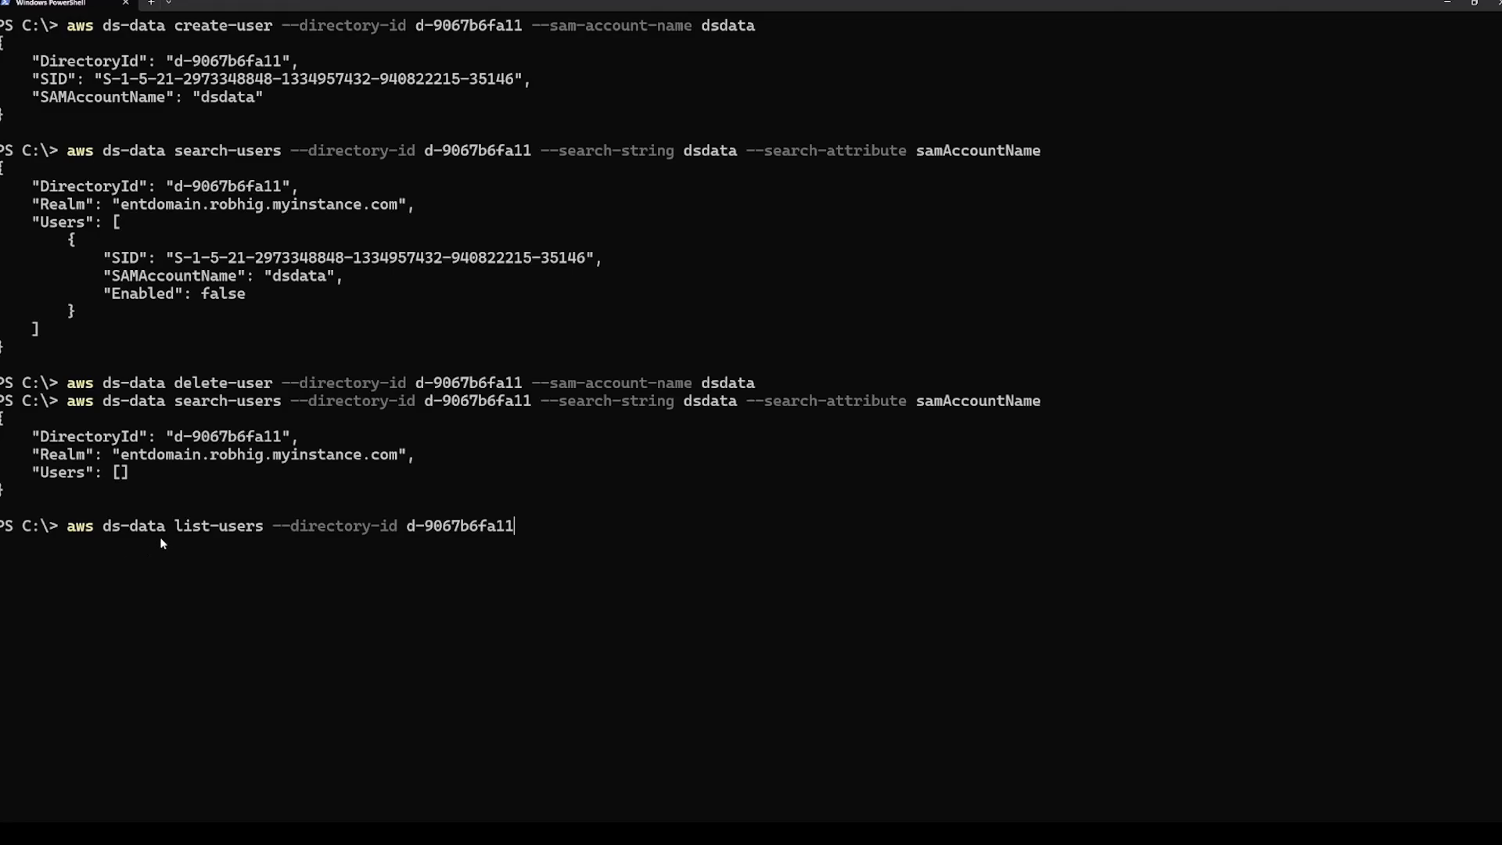
{"action": "mouse_move", "coordinate": [217, 527]}
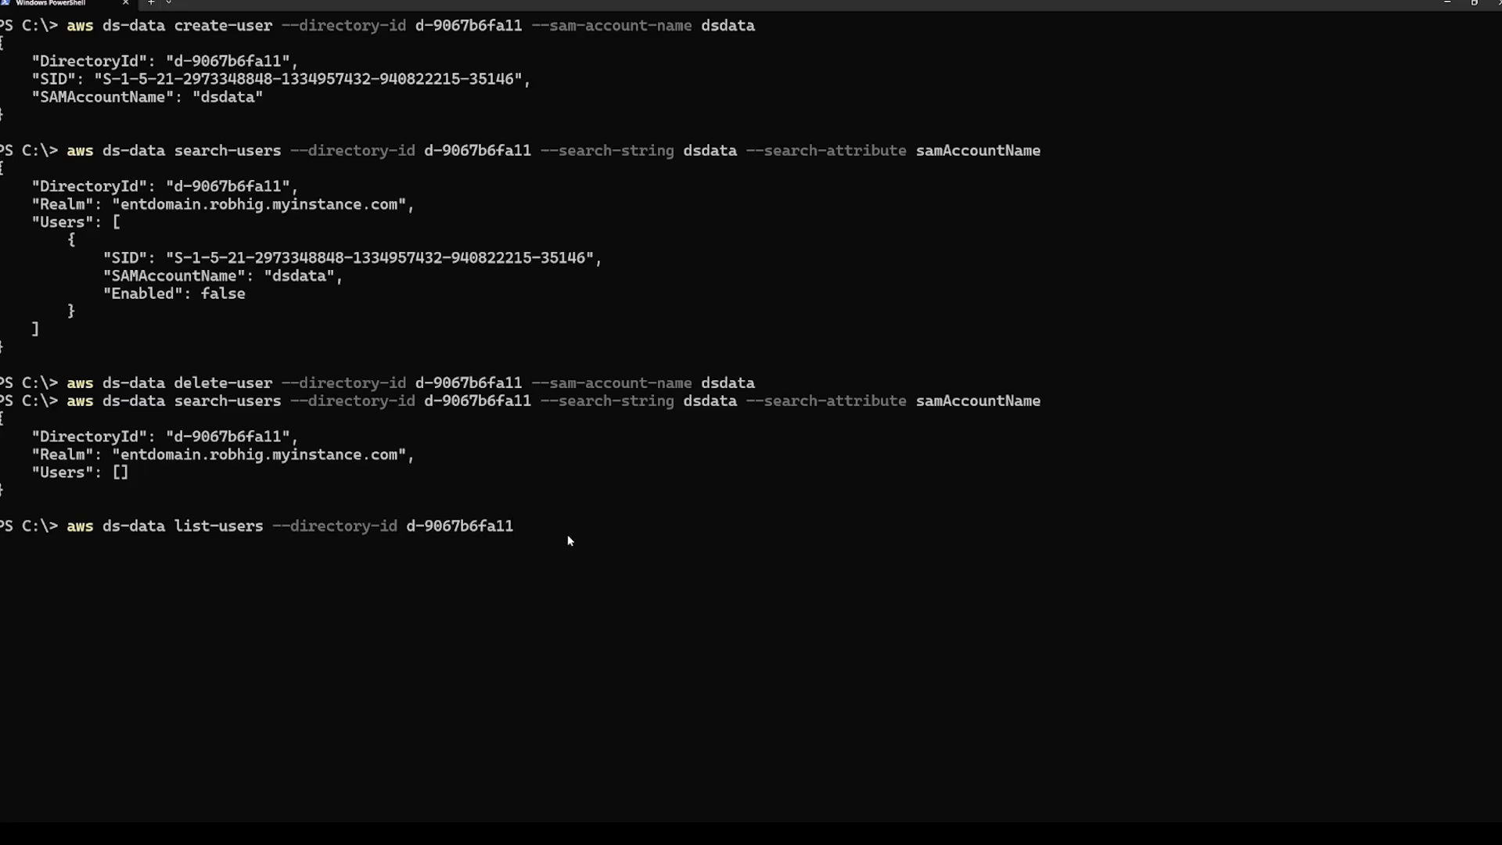
{"action": "key", "text": "Enter"}
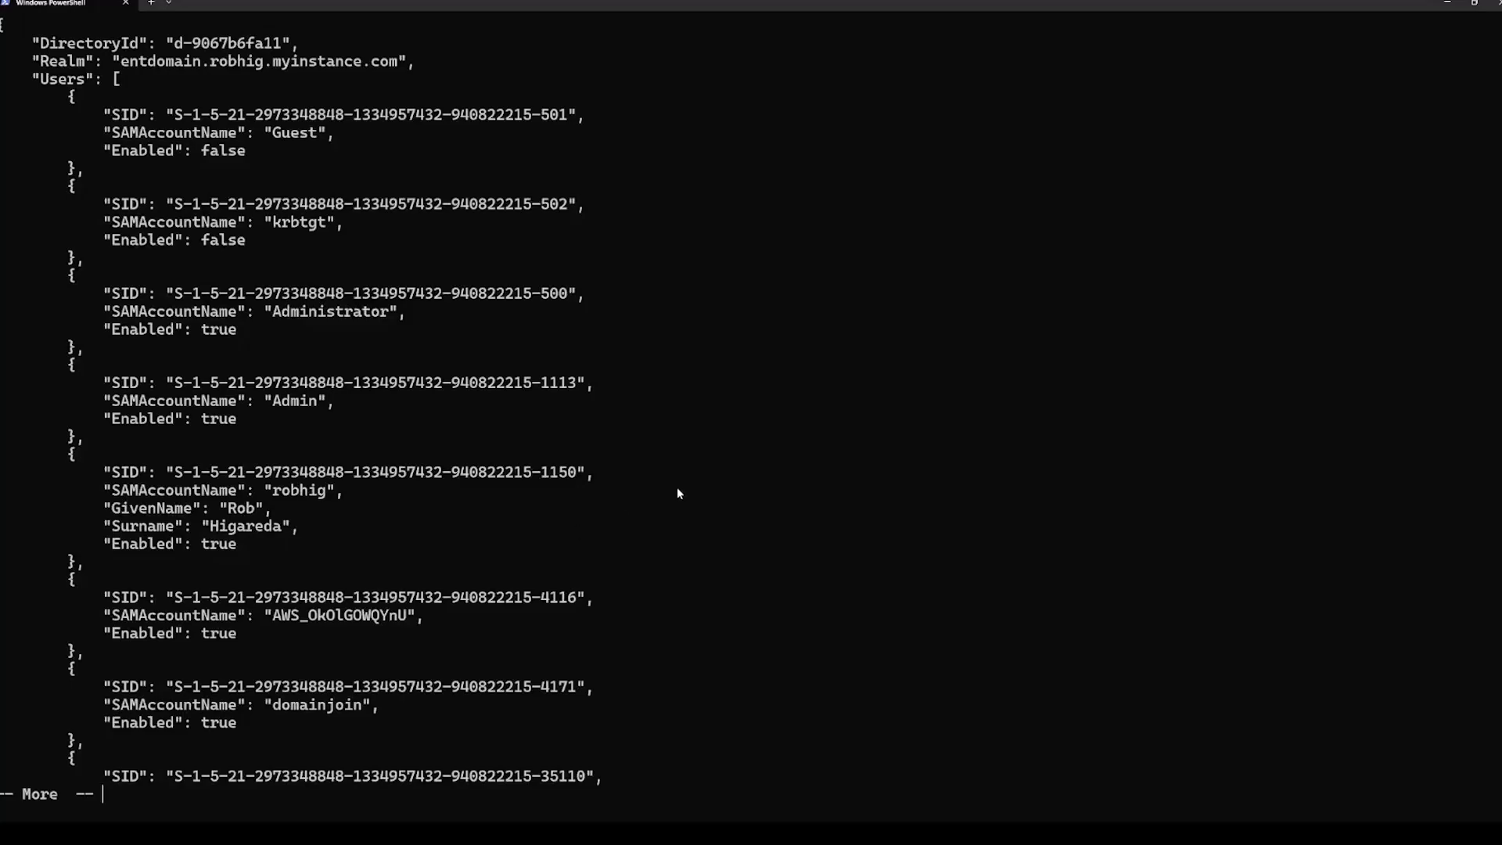
{"action": "mouse_move", "coordinate": [664, 540]}
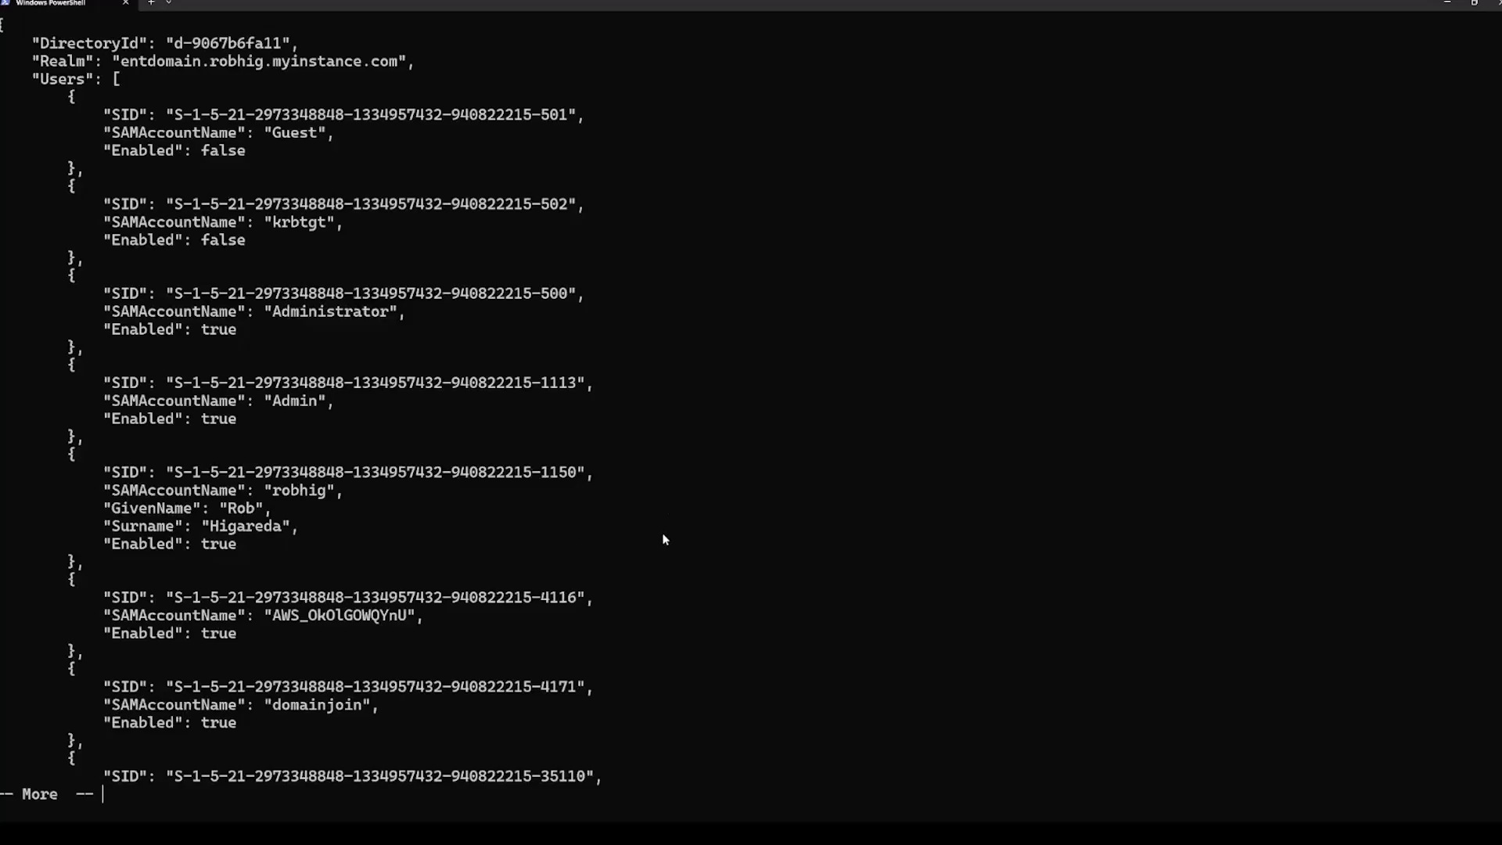